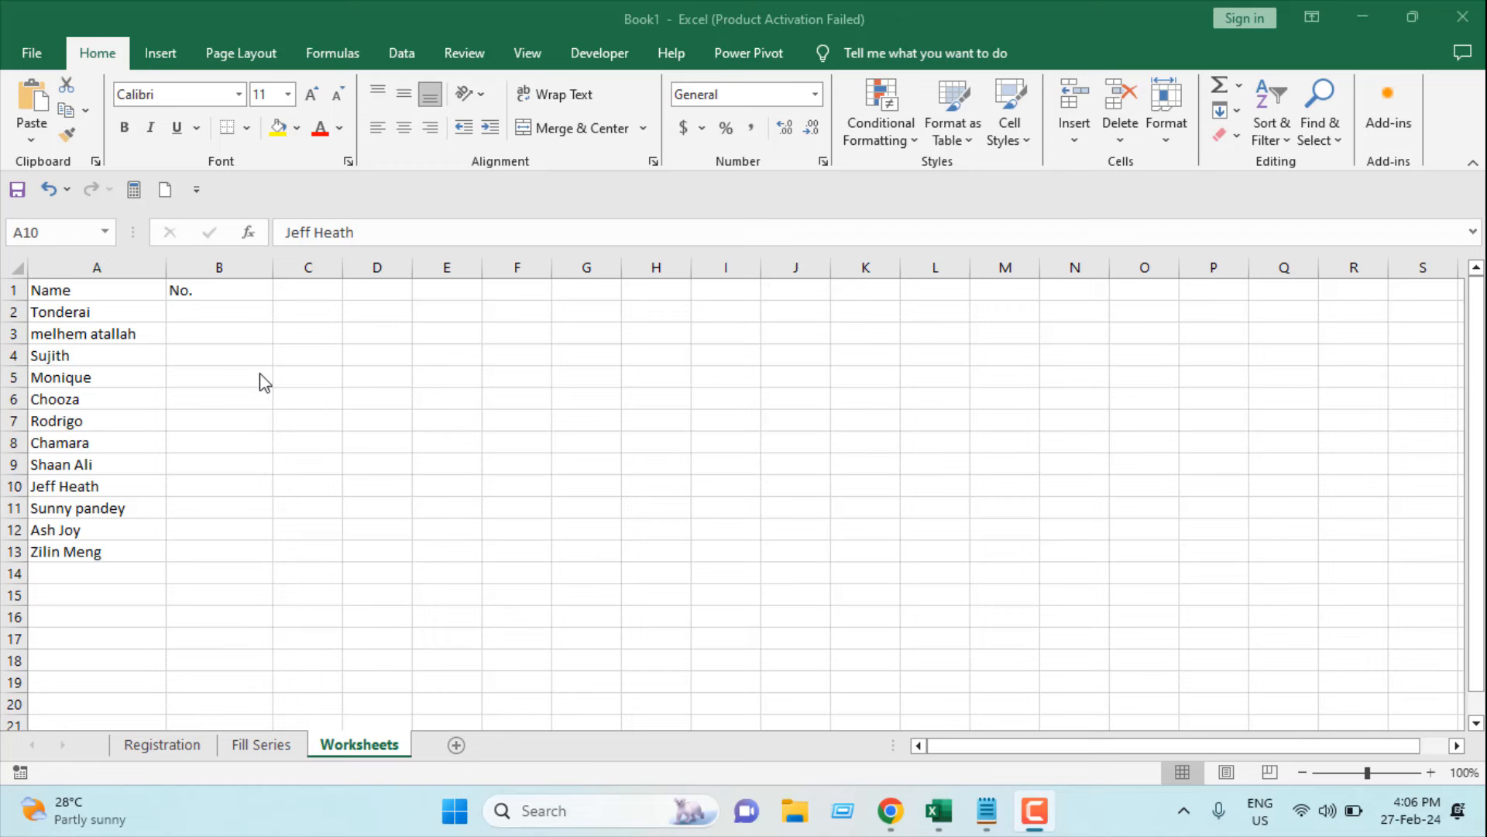
mouse_move(213, 364)
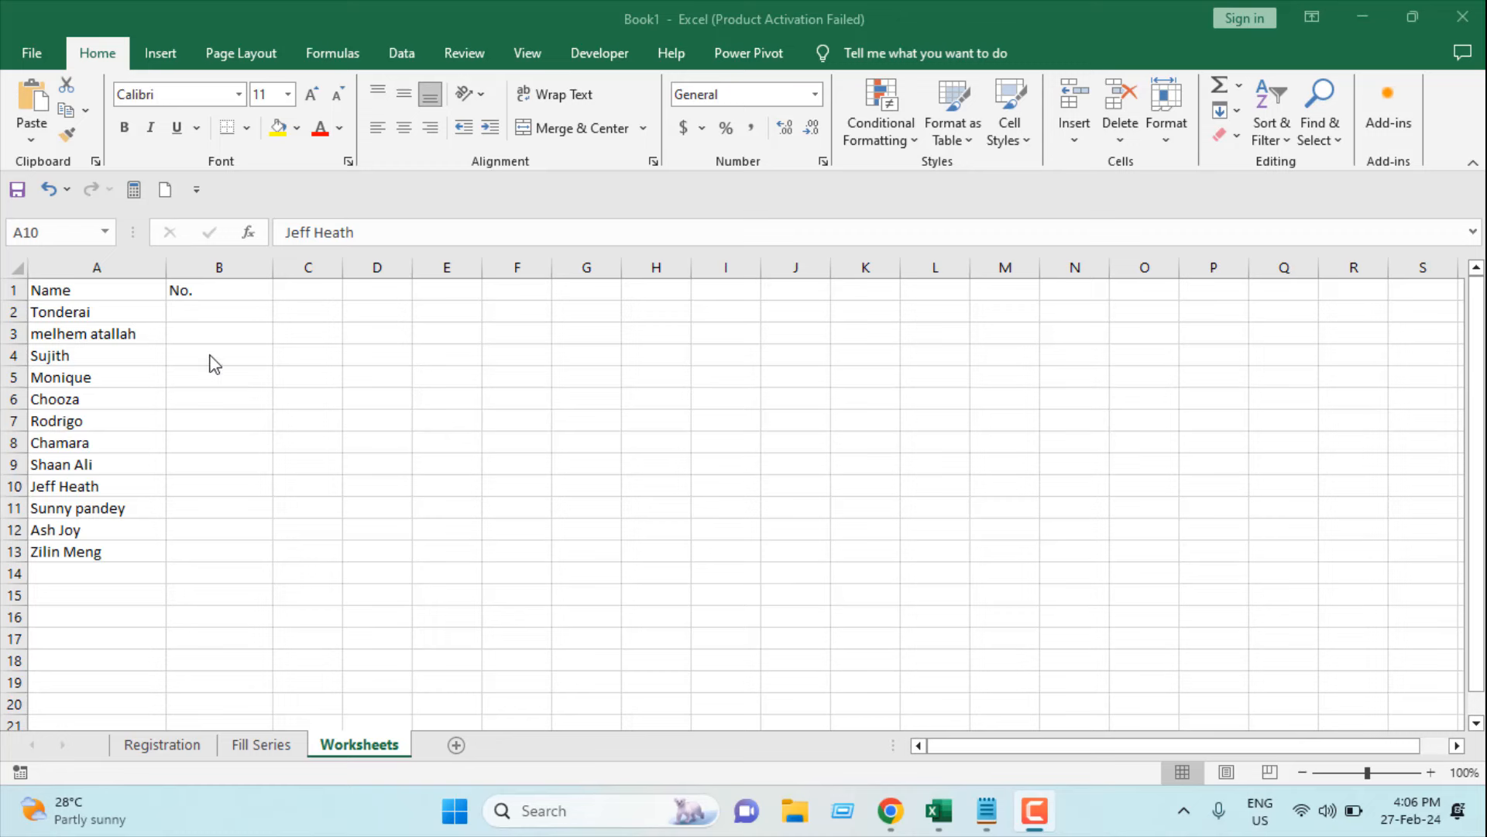
mouse_move(220, 335)
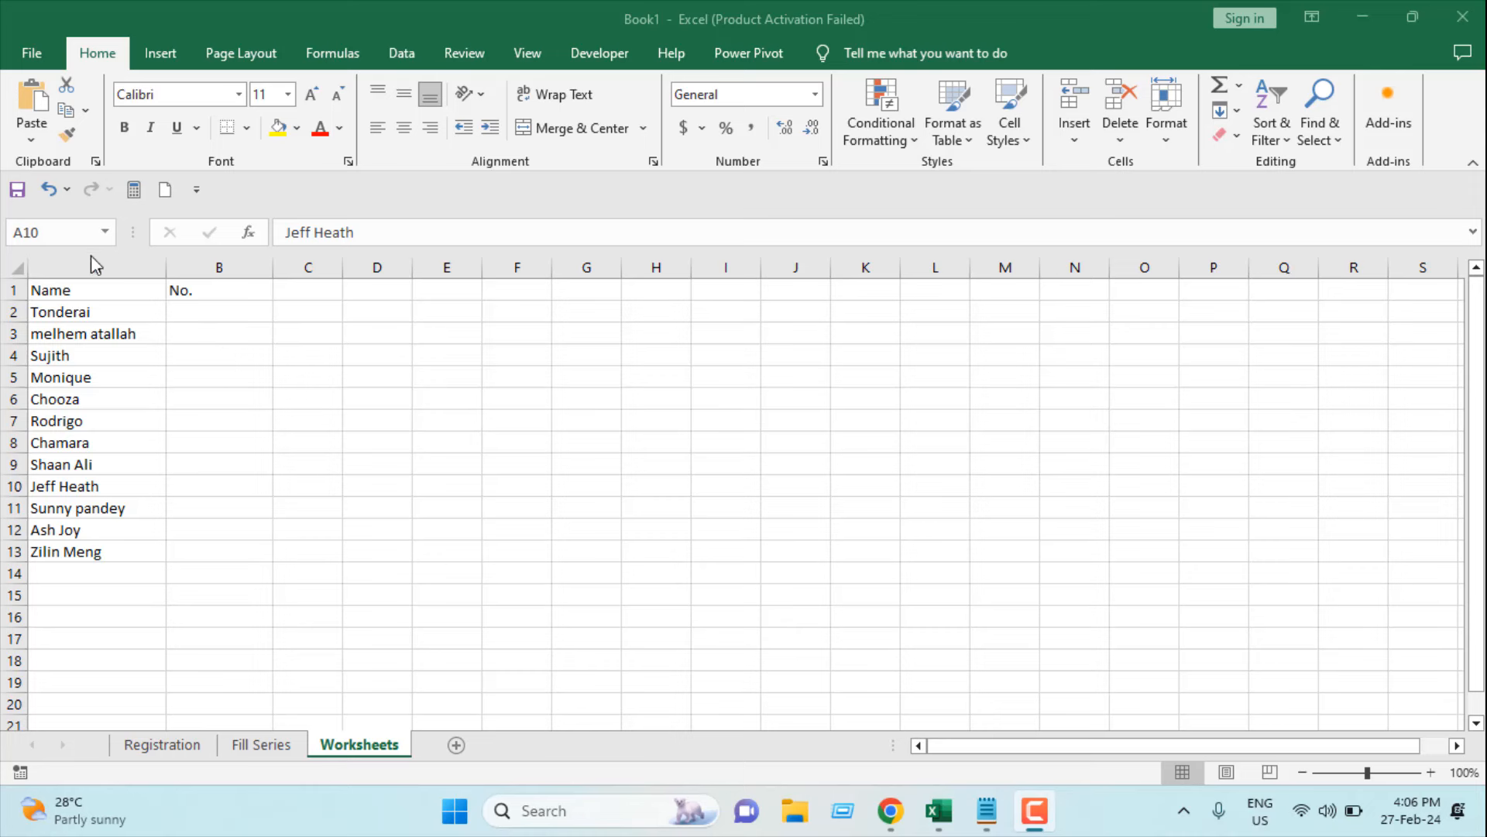
mouse_move(242, 288)
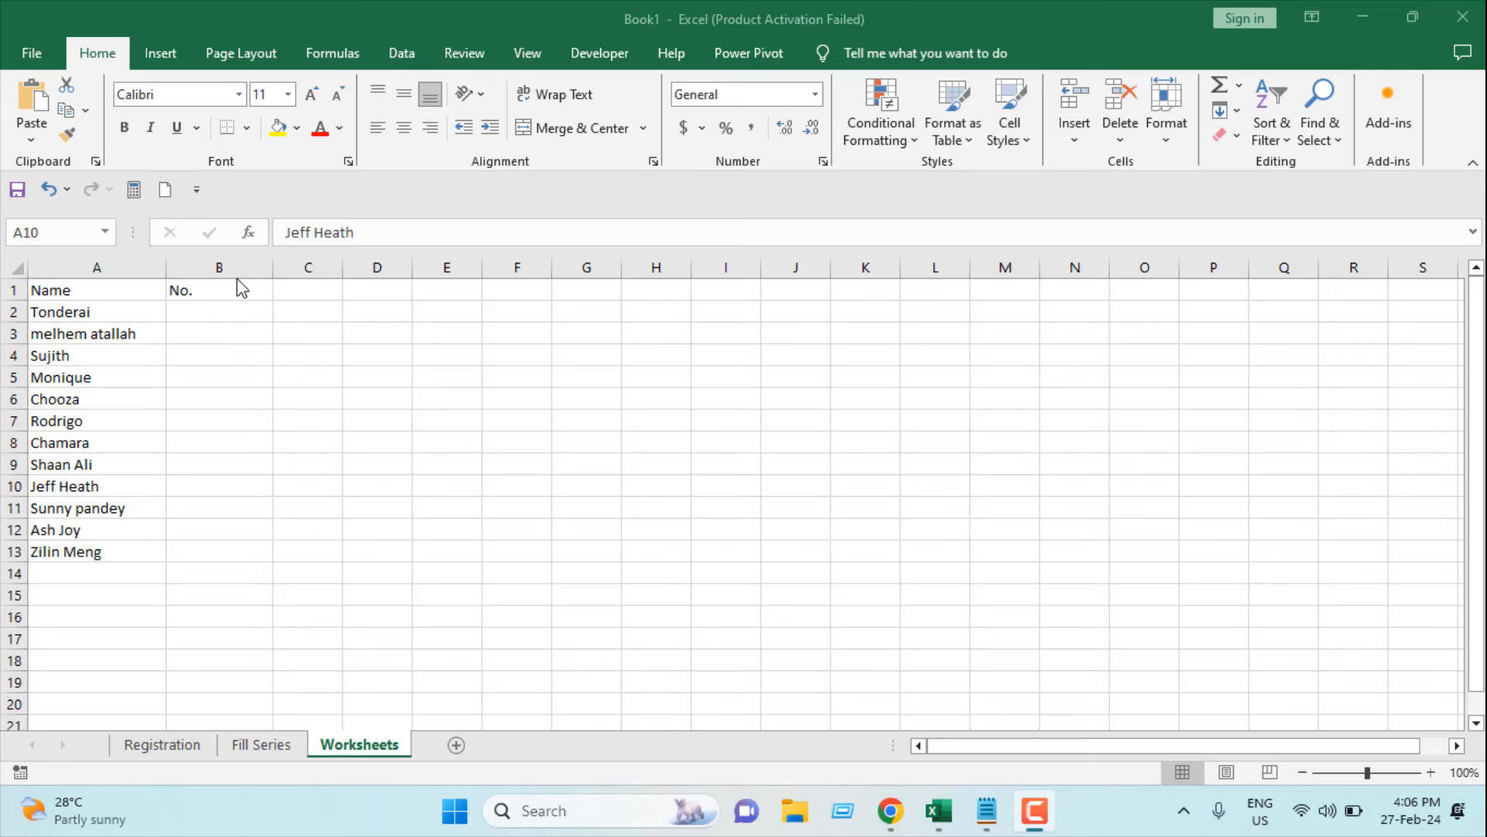
mouse_move(213, 330)
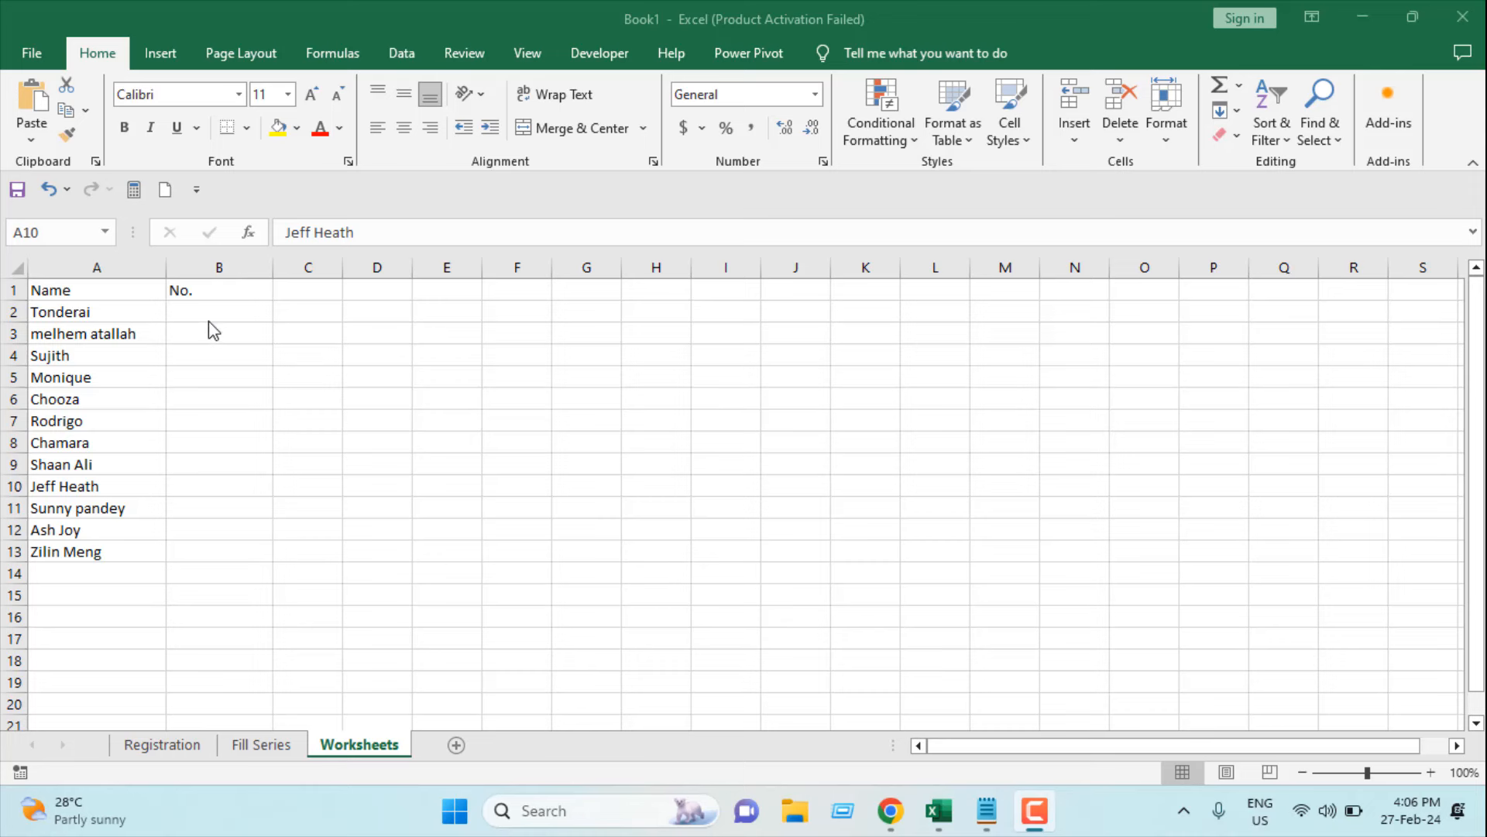
mouse_move(194, 318)
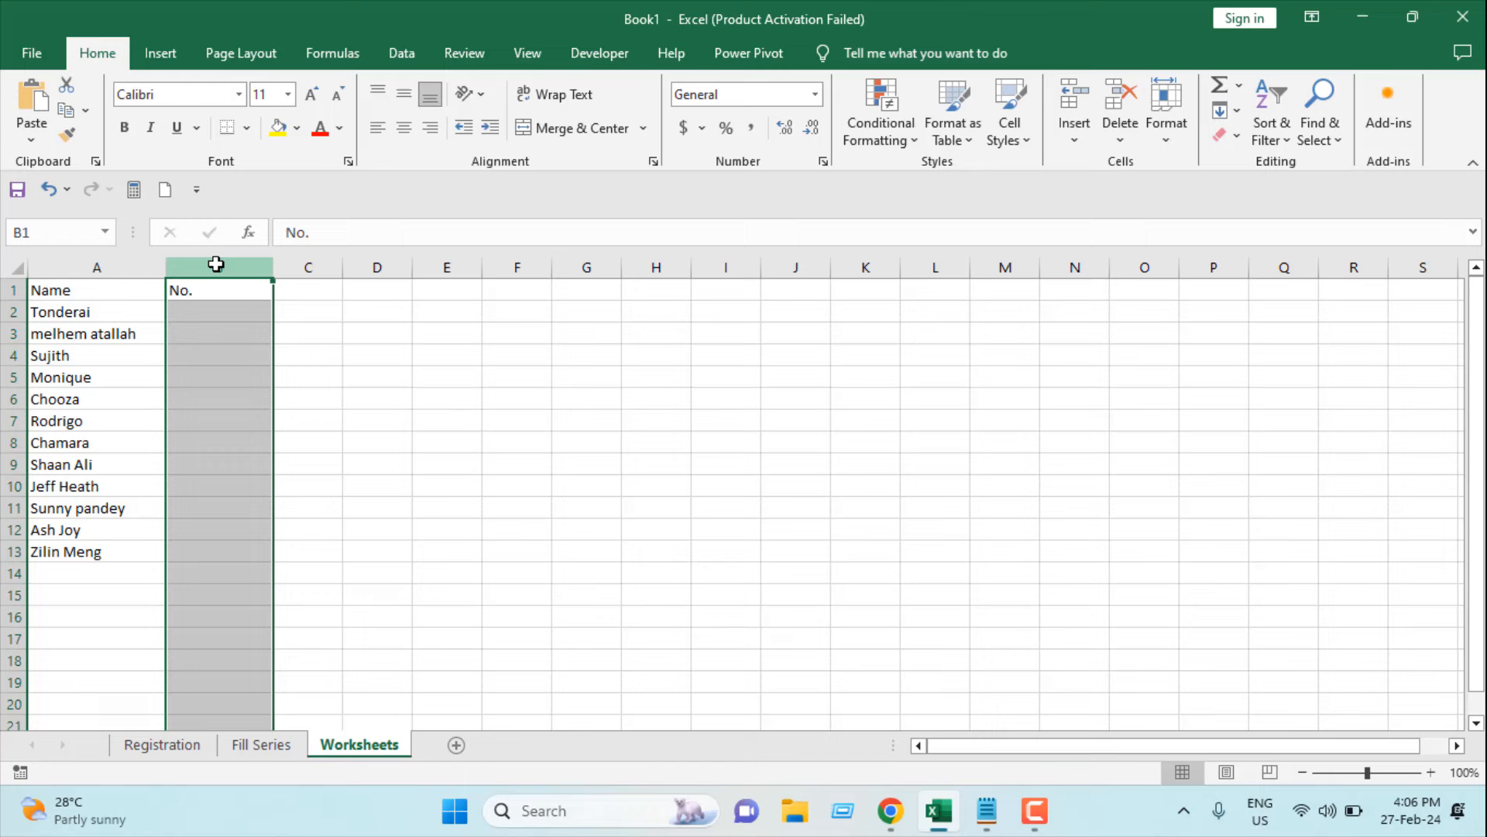
Step: Limit column B entries to a text length less than or equal to 5
click(400, 54)
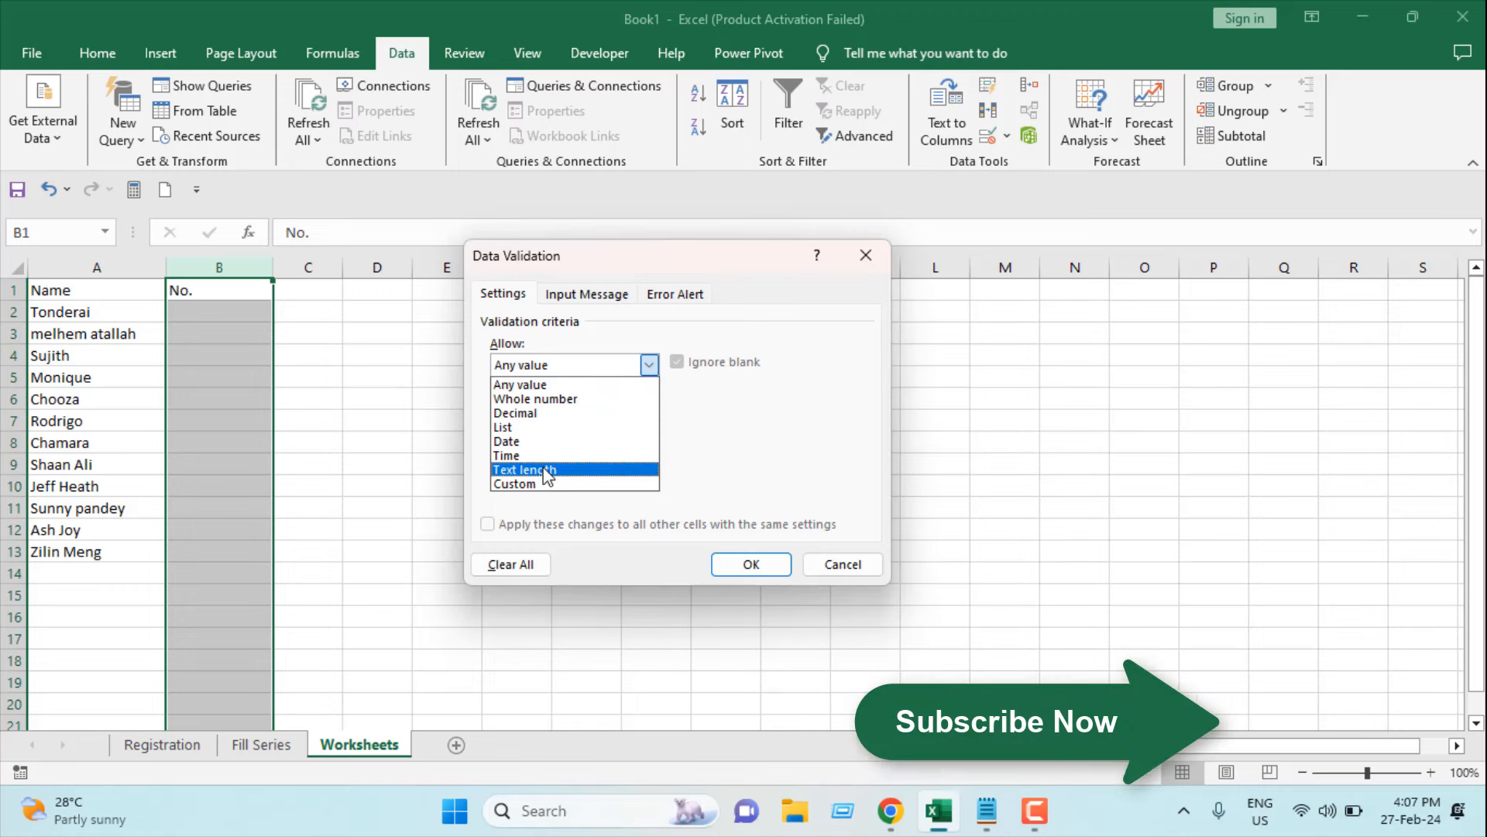
click(524, 470)
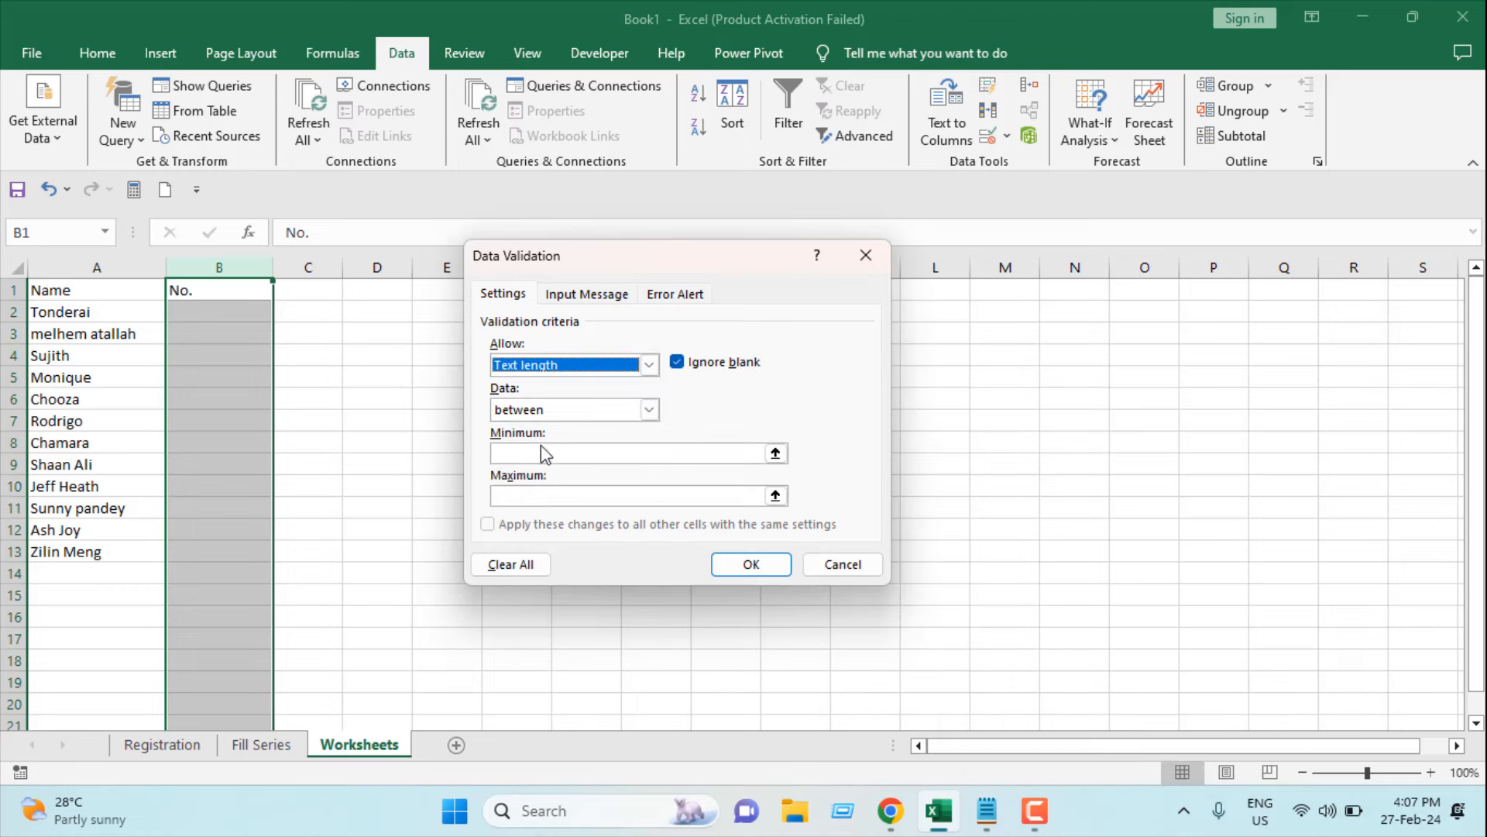
click(649, 409)
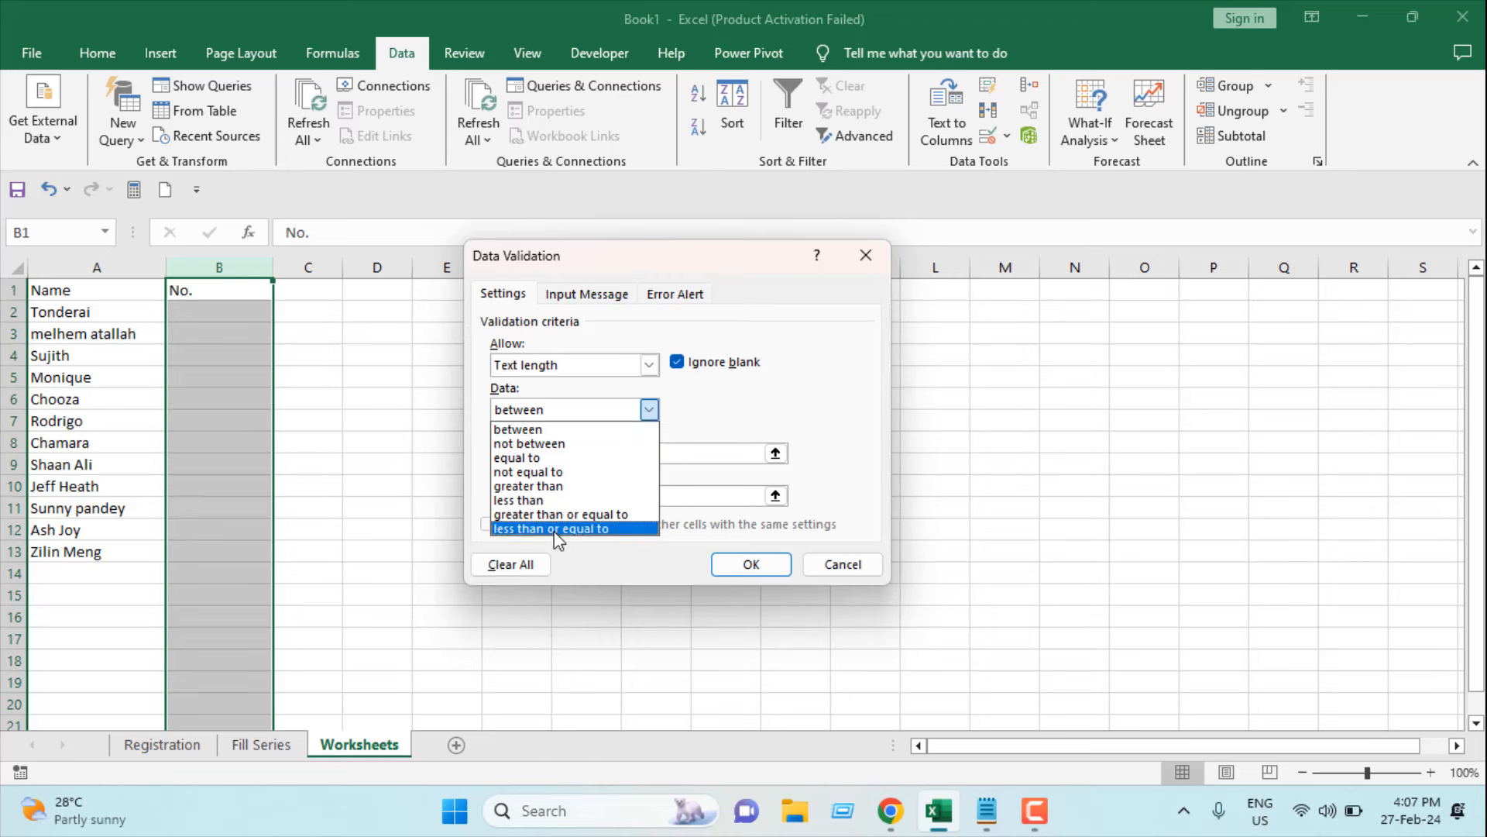
click(550, 528)
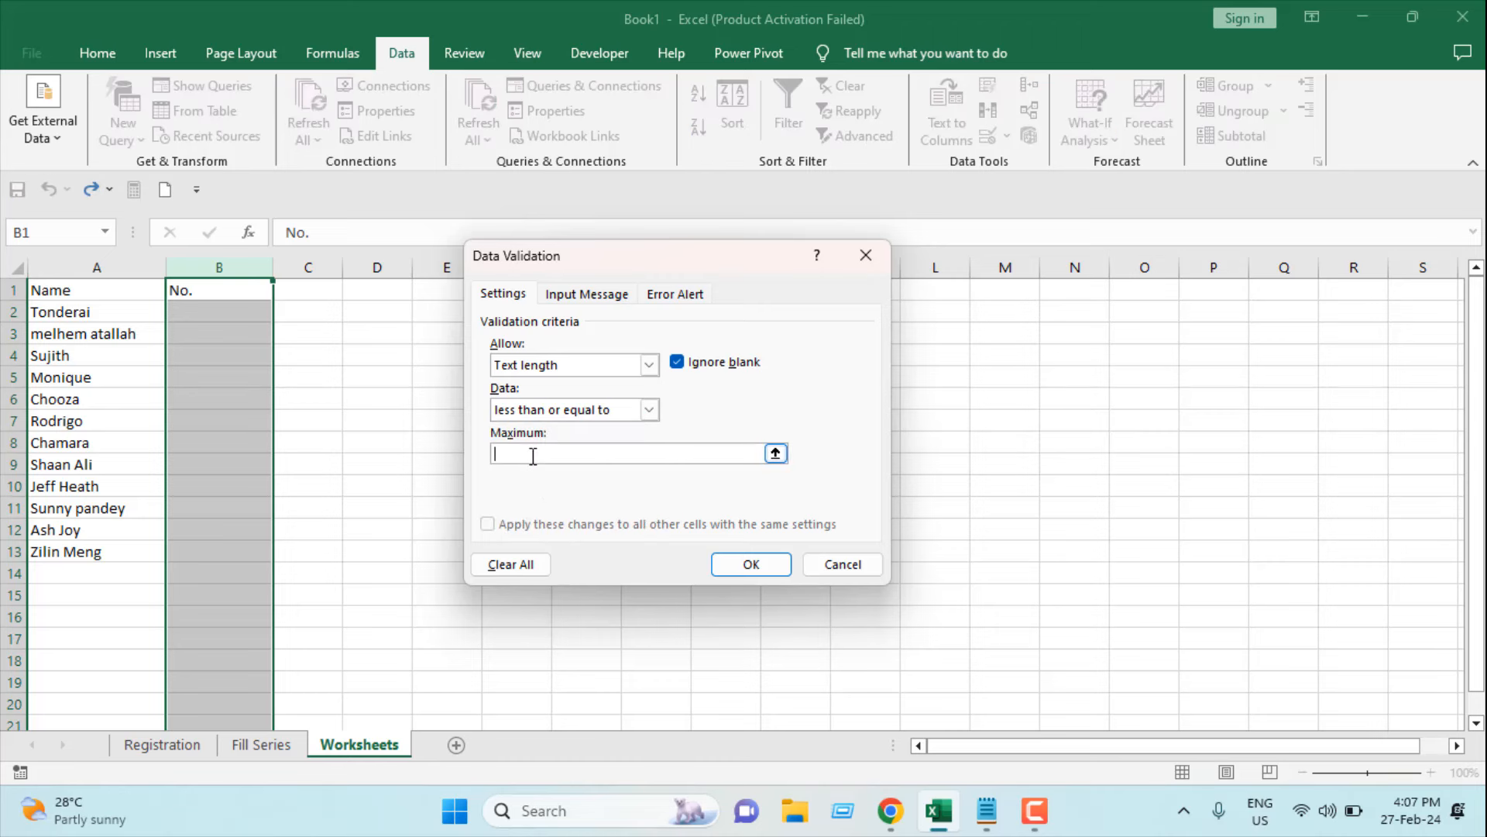
text(5)
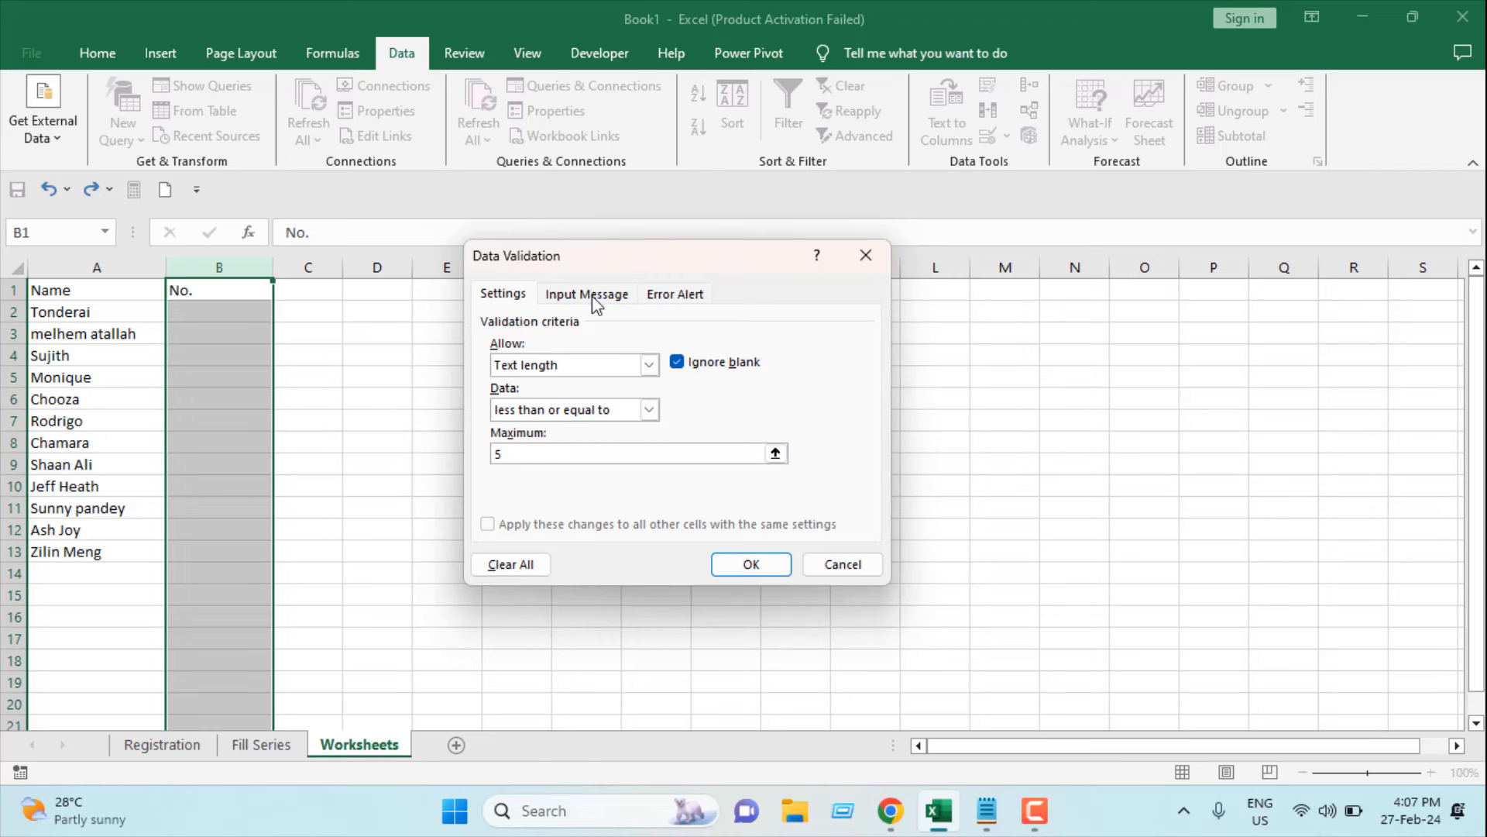
click(585, 293)
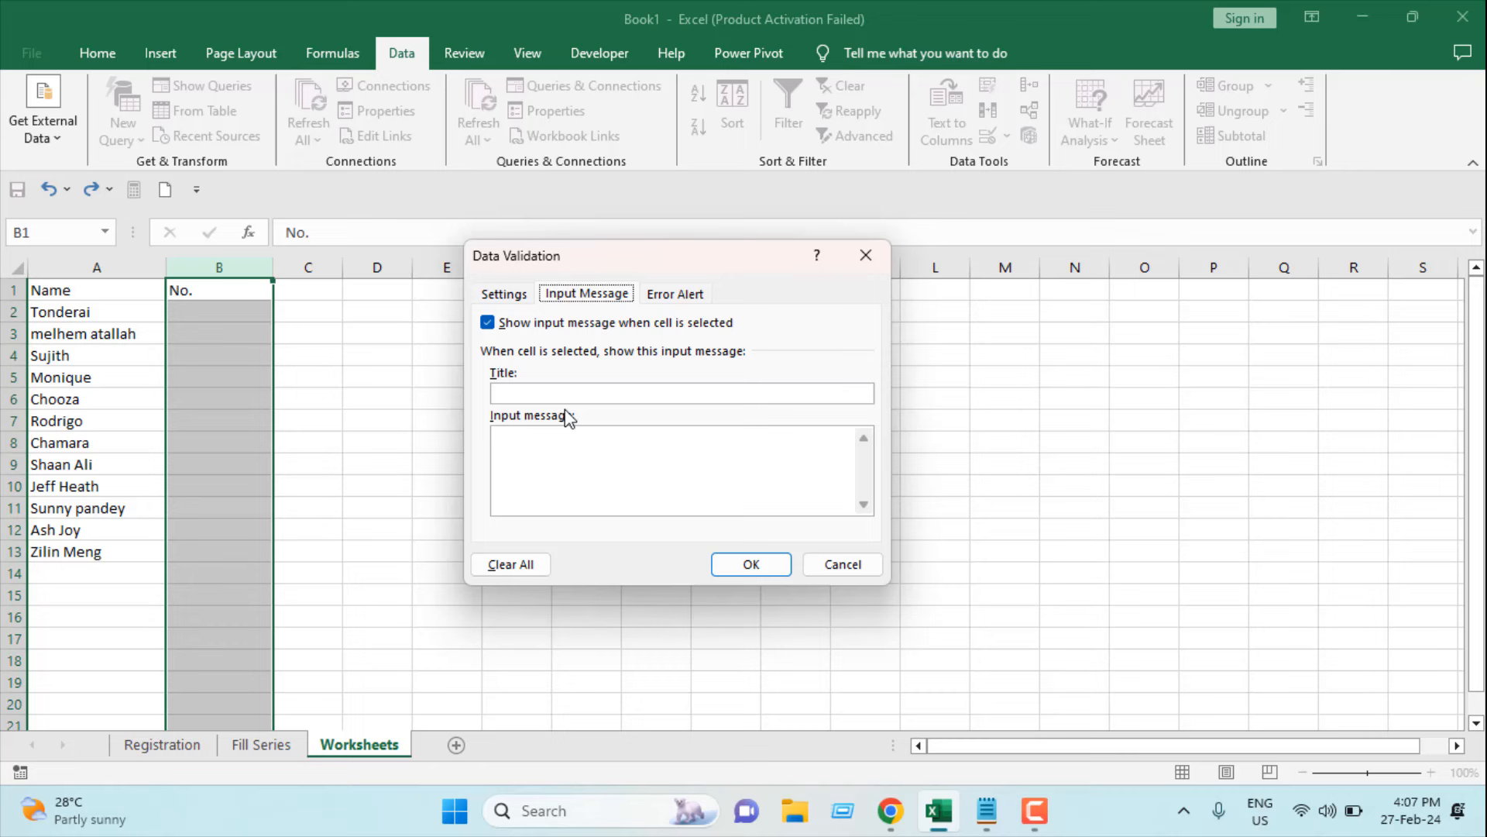
Step: Add the input message 'Important': 'Only 5 Digits or Less Allowed' and apply the validation
text(Important)
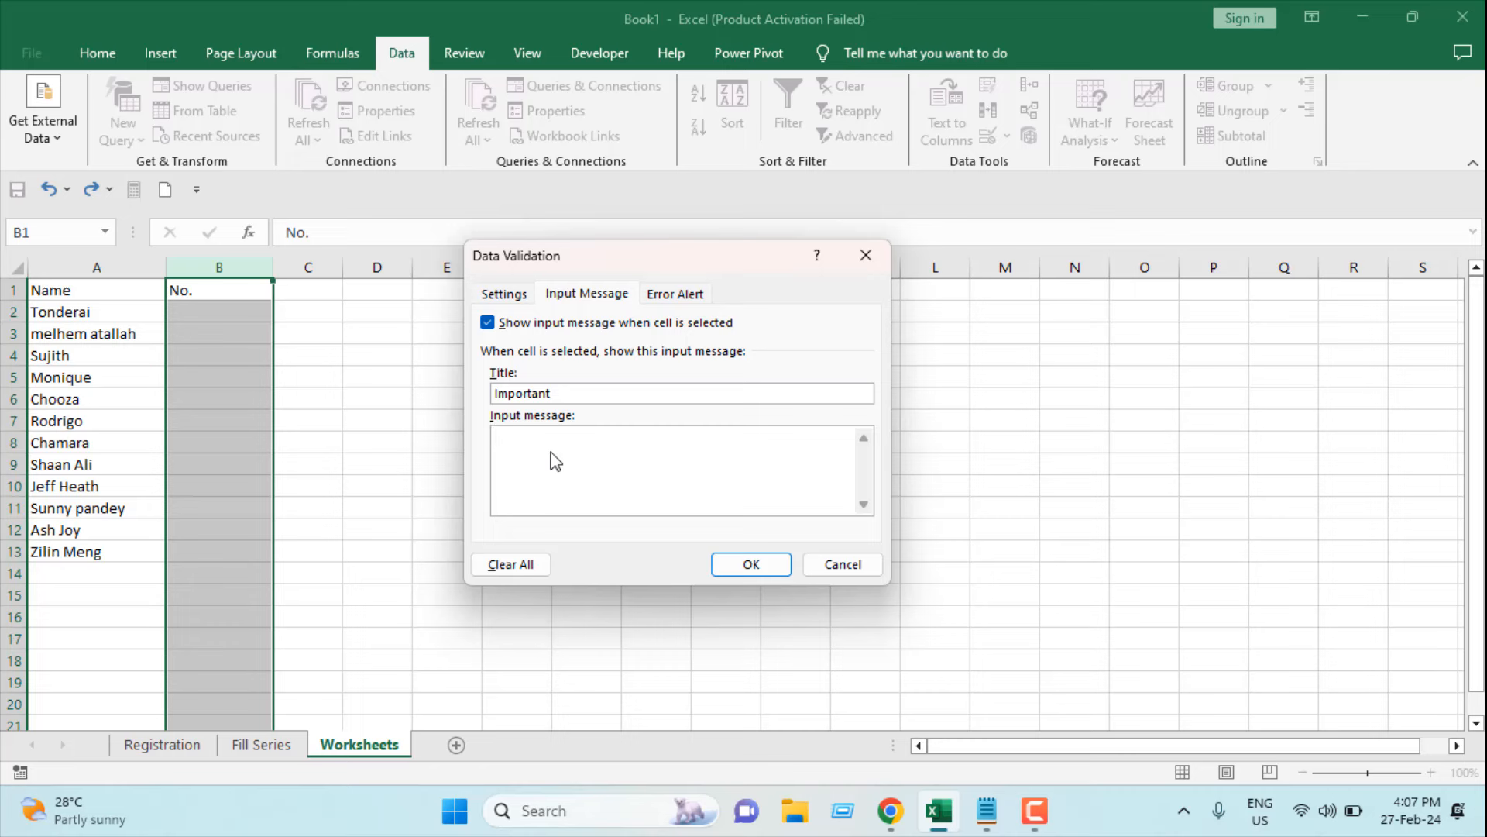
text(Only 5 Digits or)
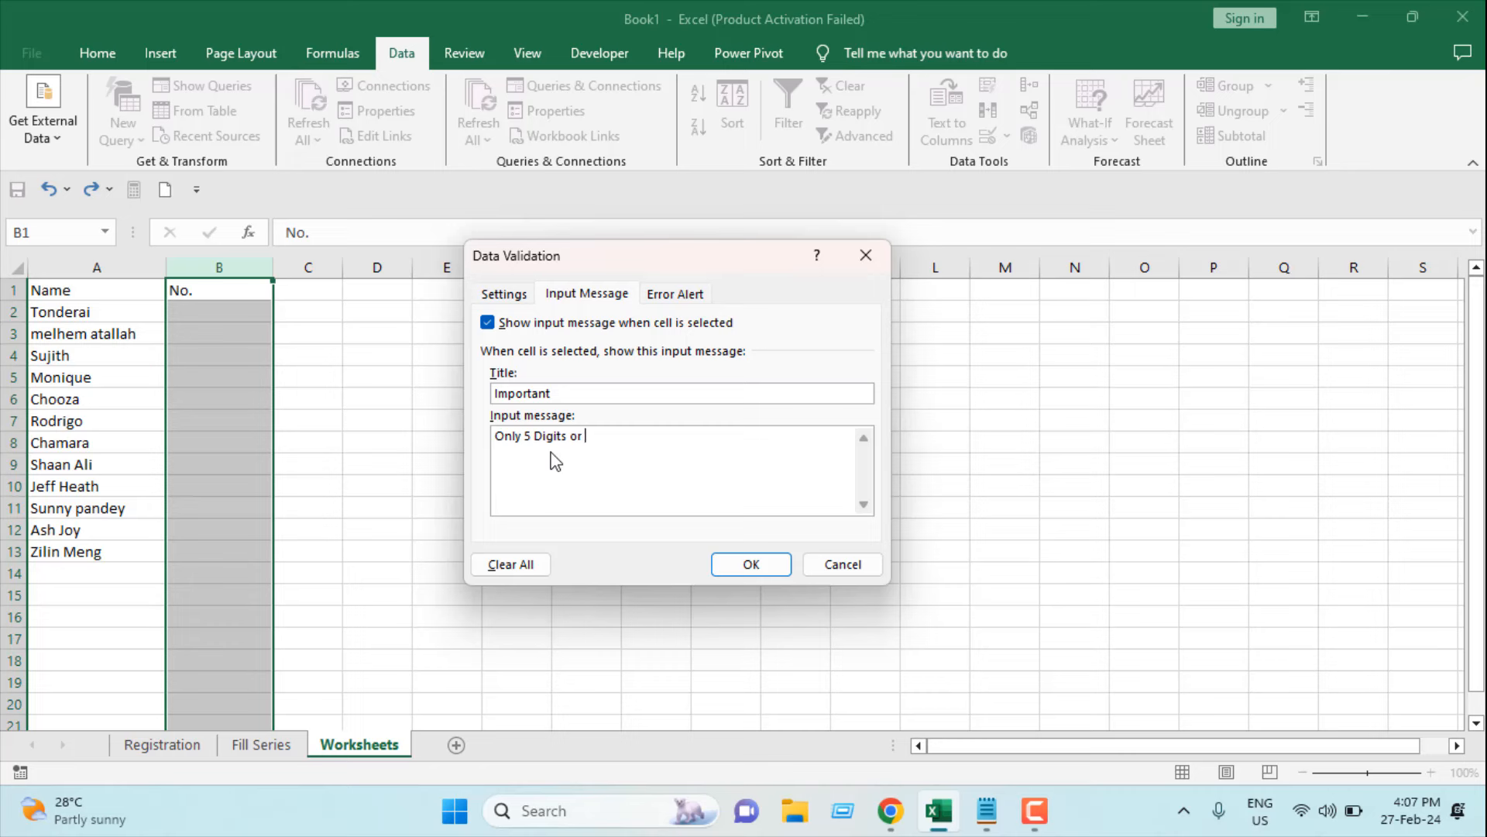
text(Less Allo)
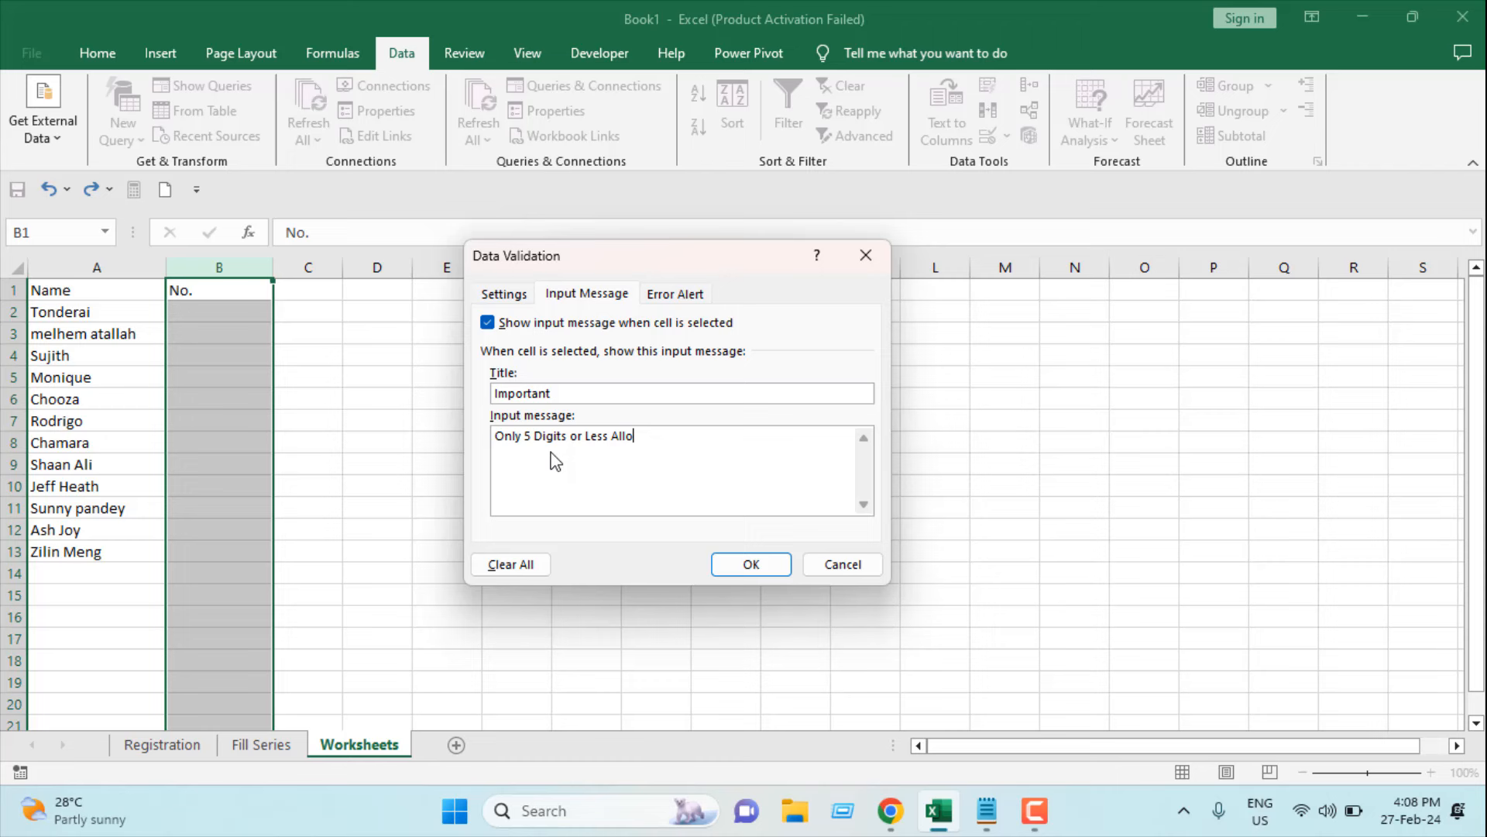
text(wed)
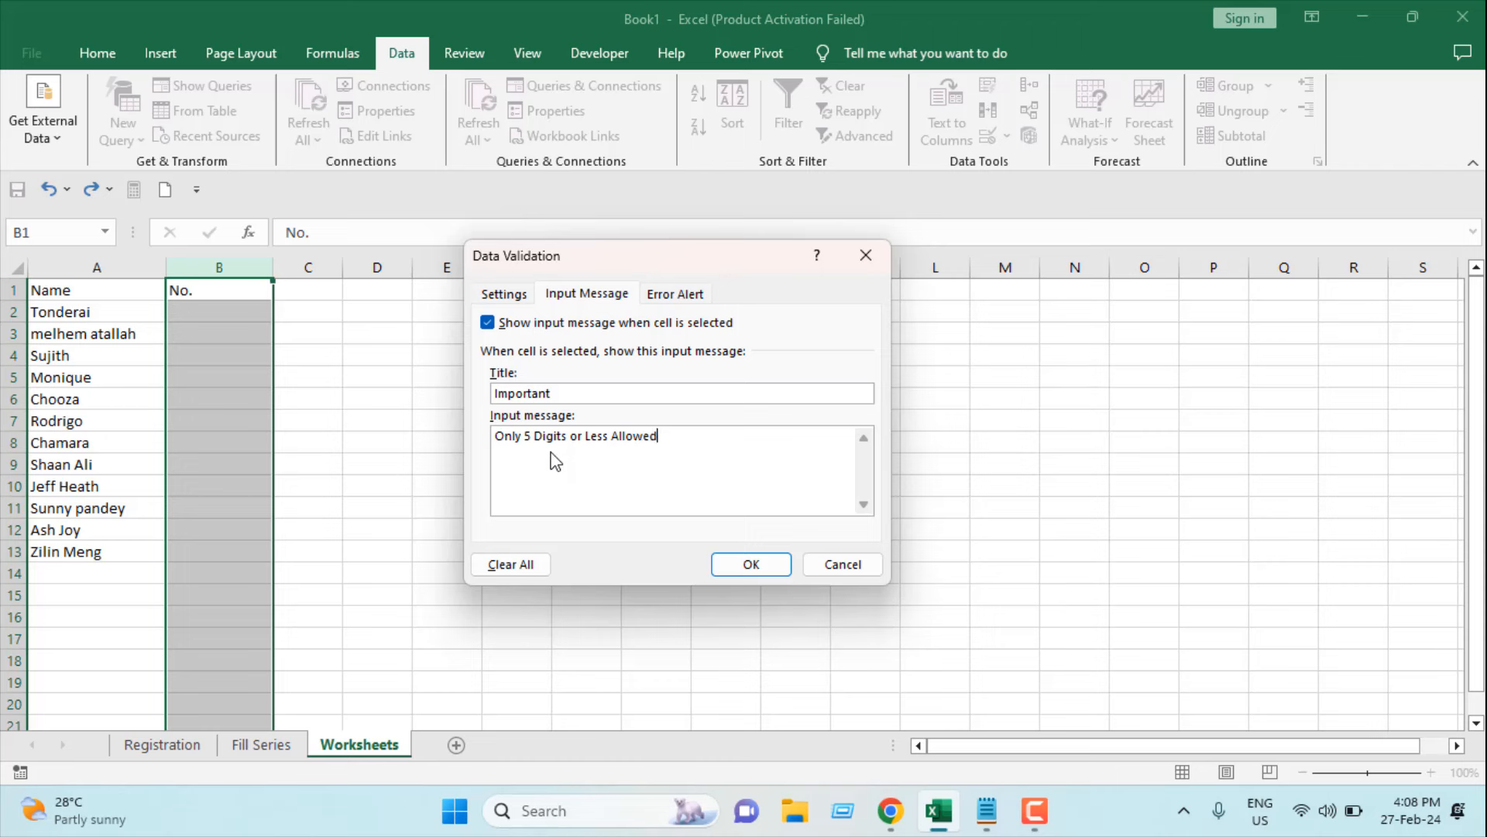
click(675, 293)
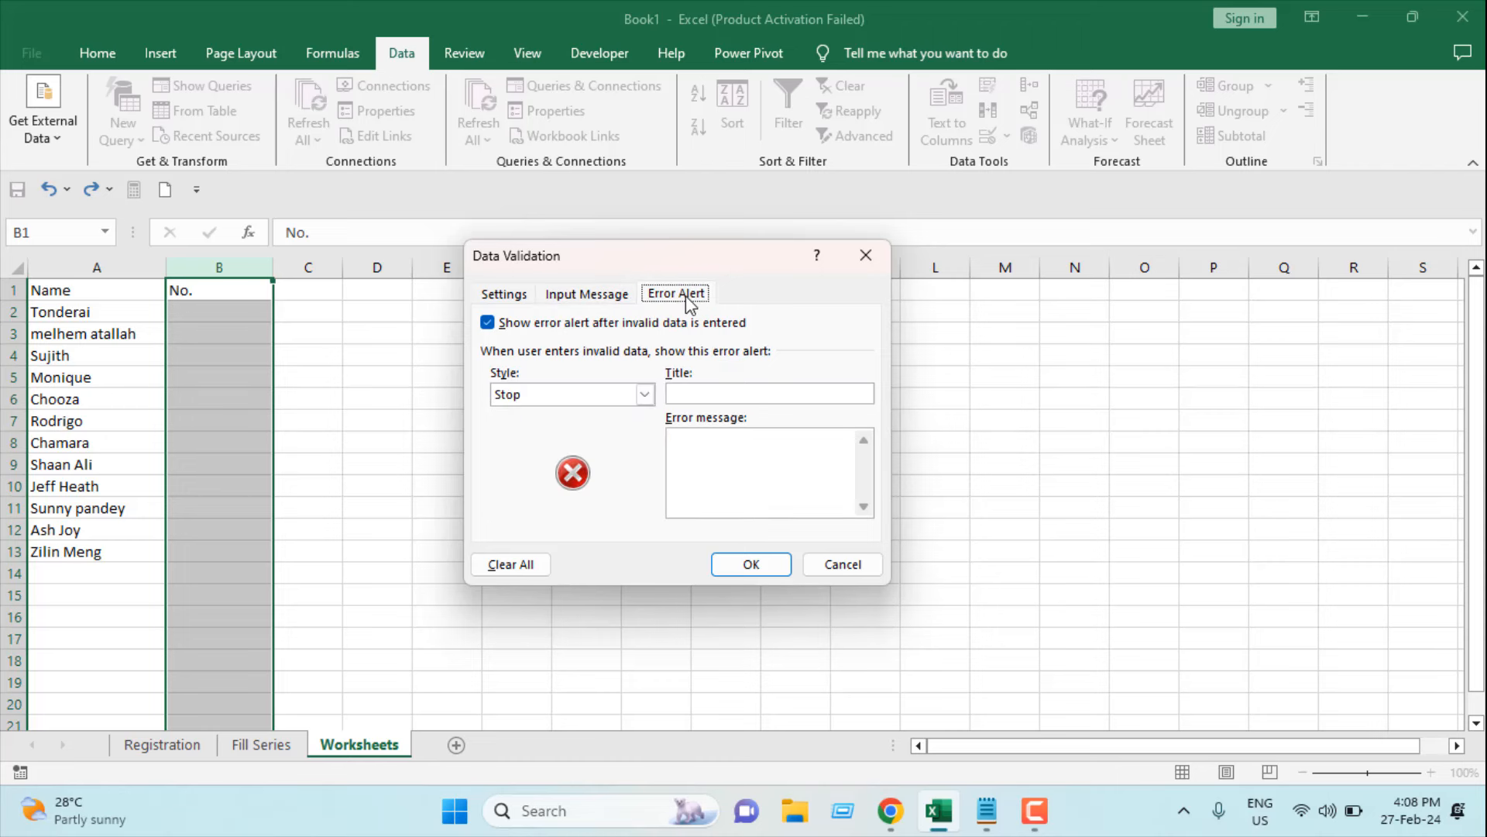
click(586, 293)
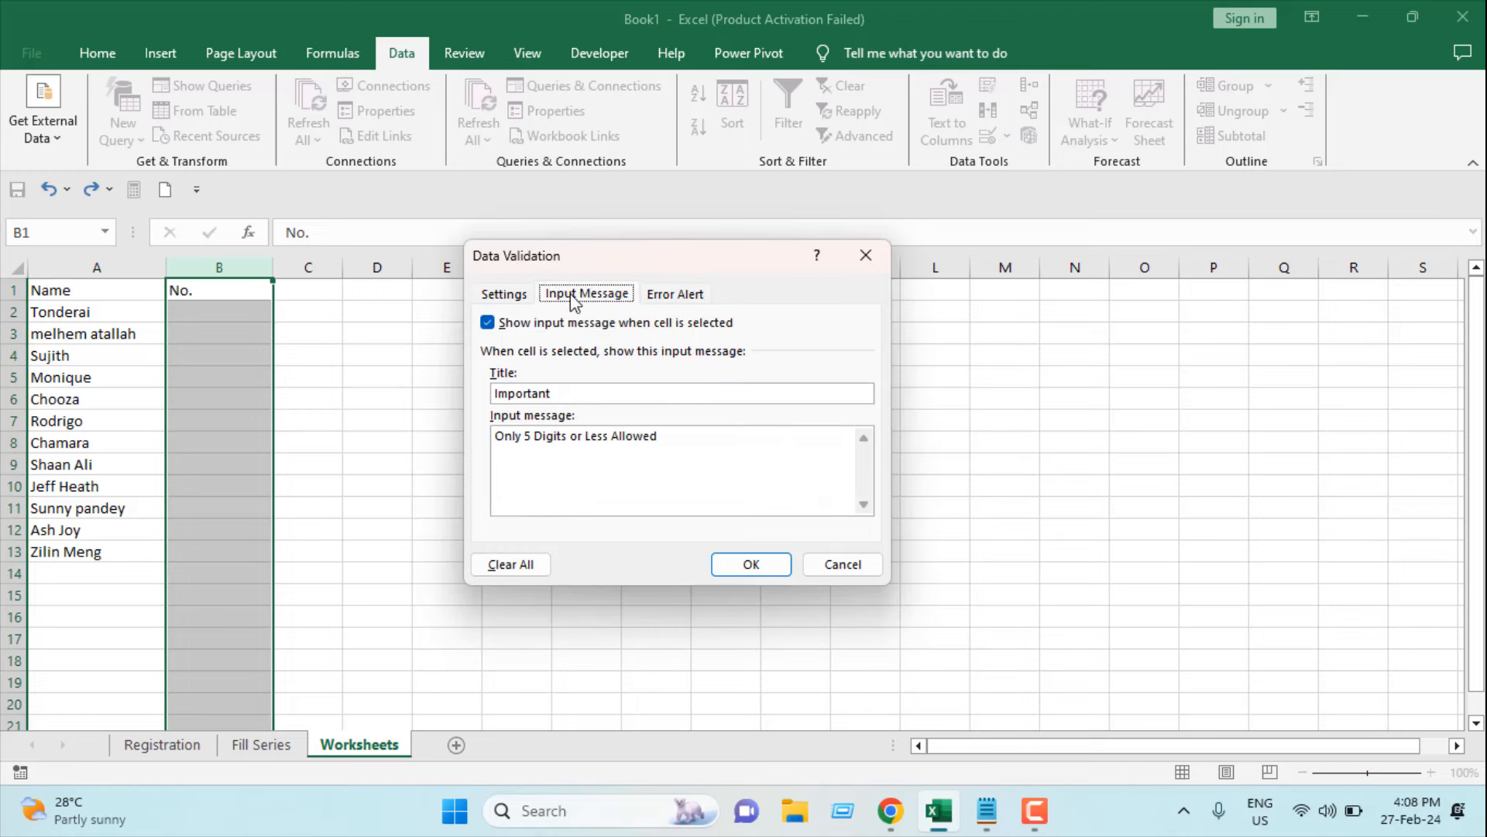
click(750, 563)
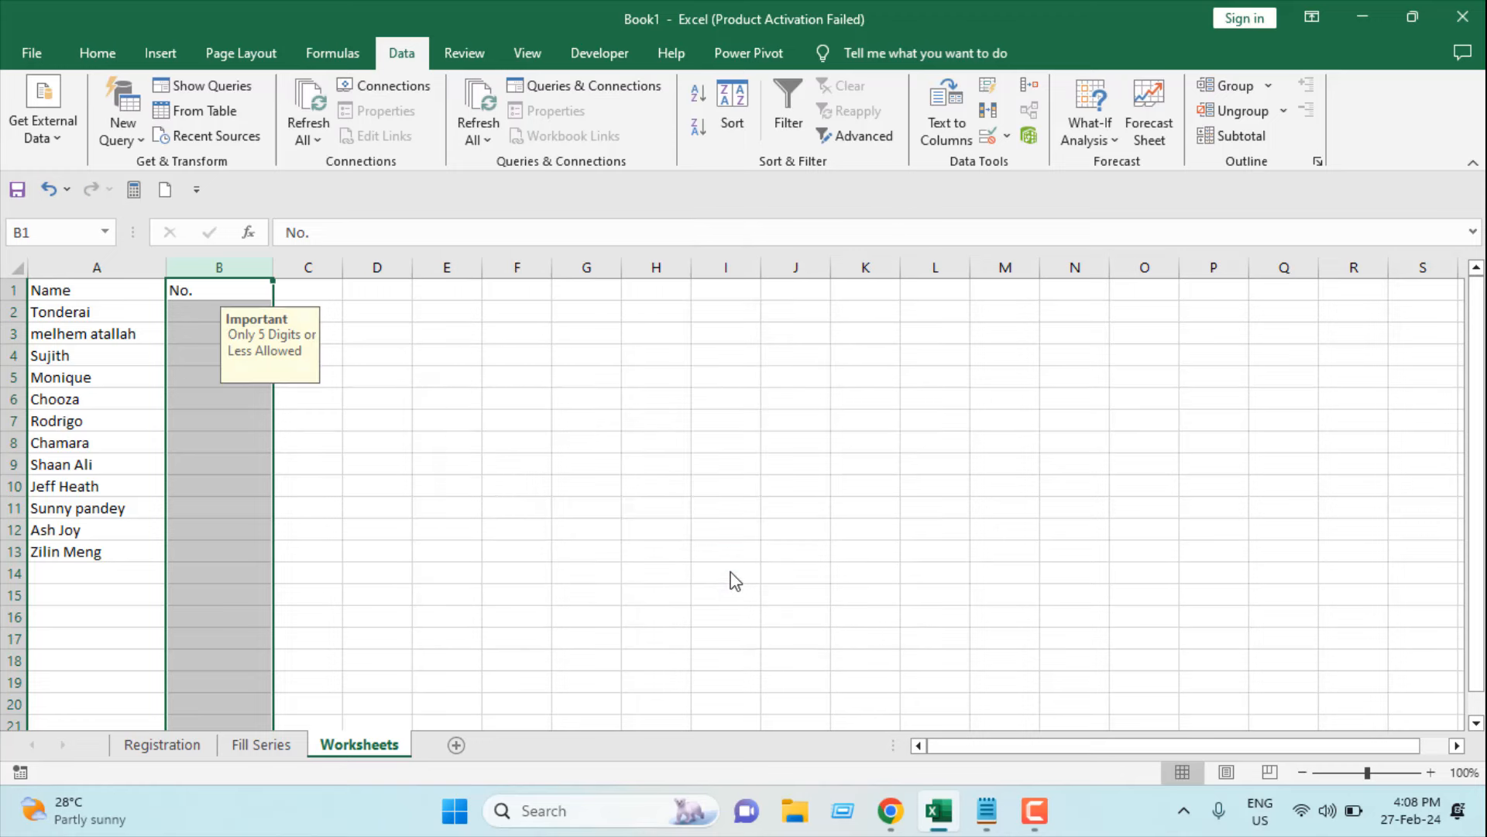
click(516, 528)
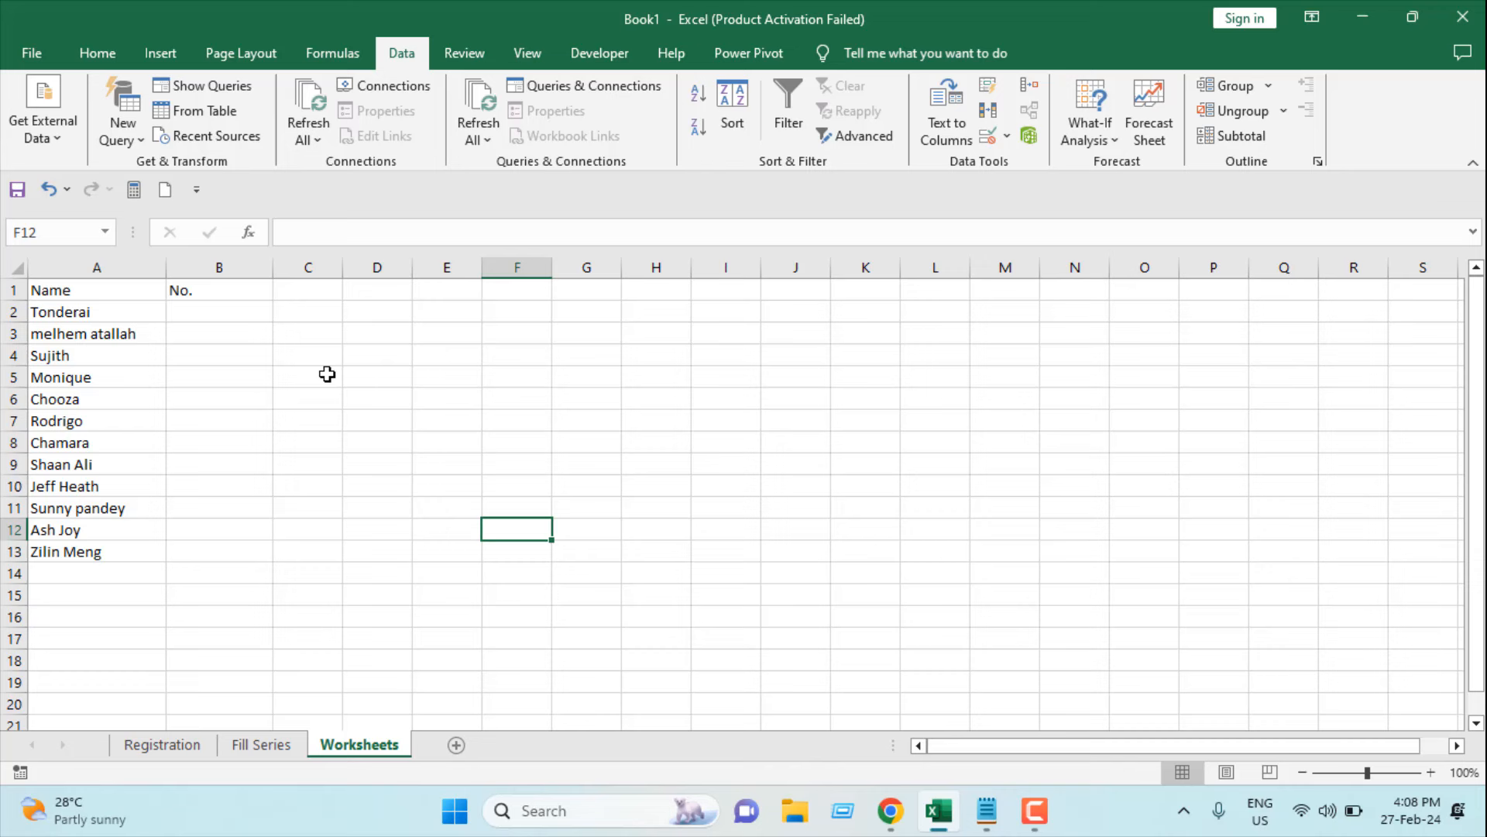
click(219, 267)
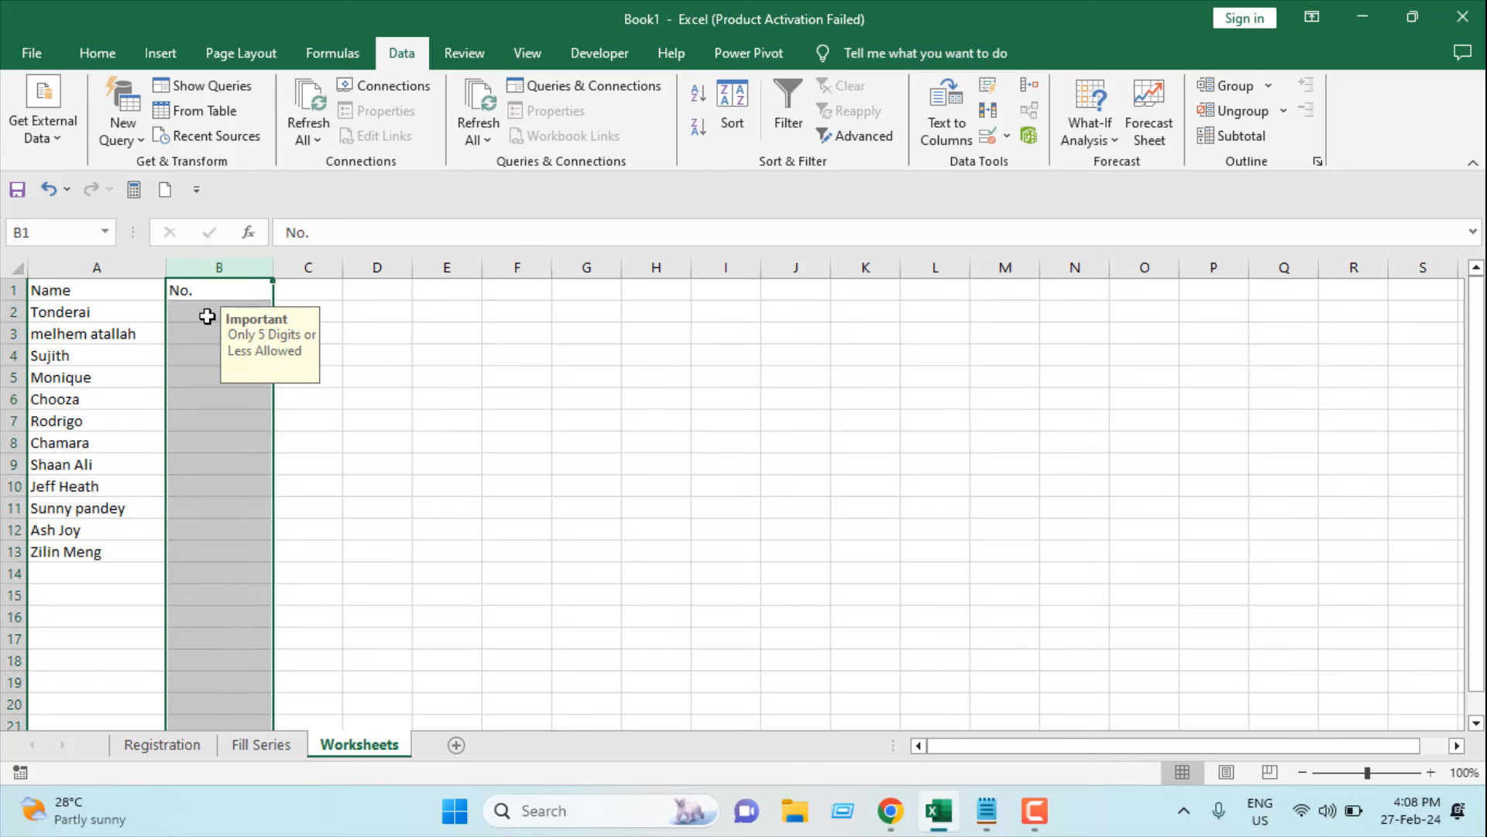
click(218, 311)
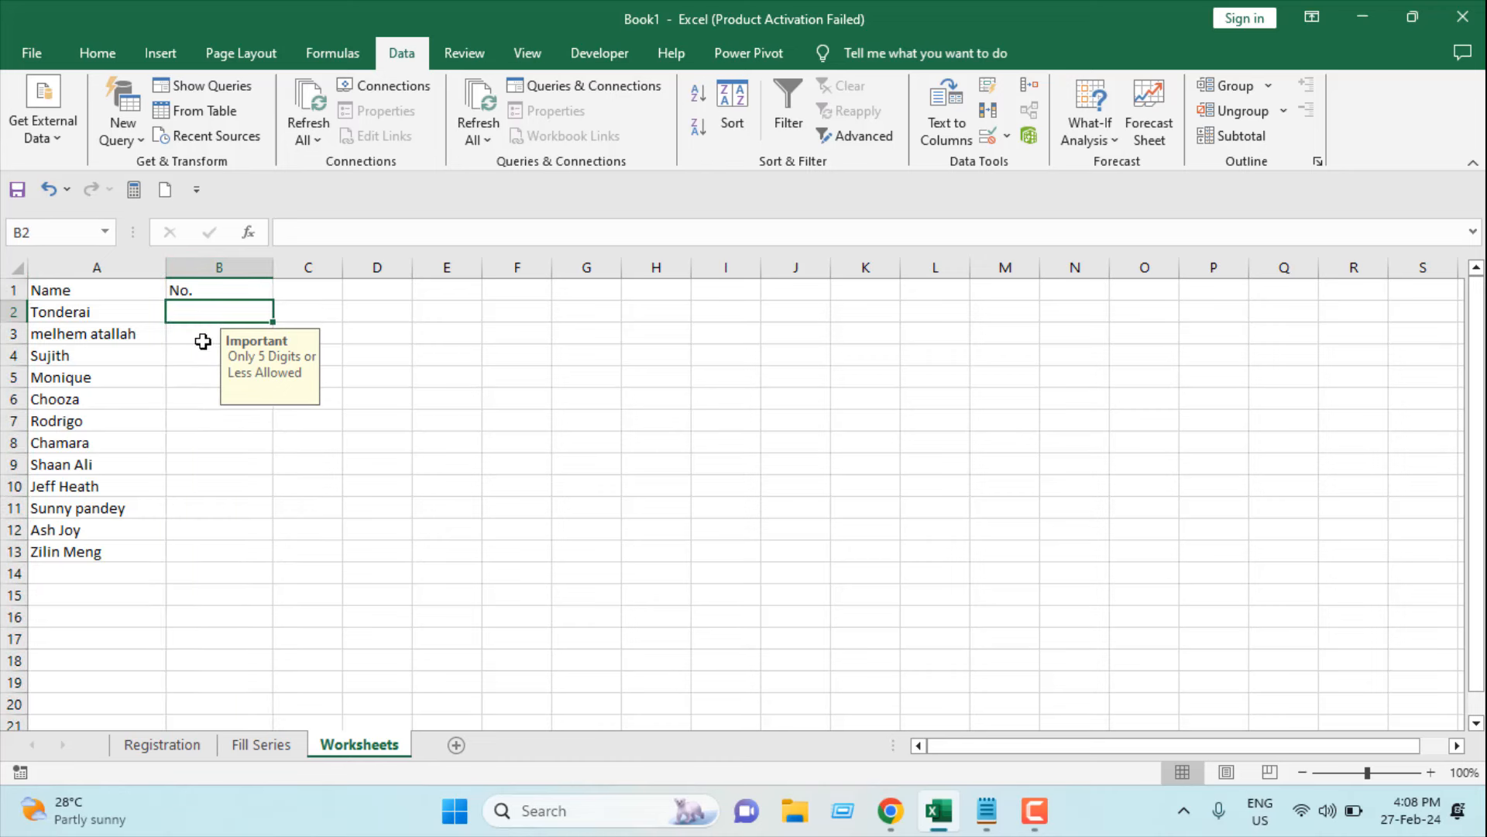
click(219, 464)
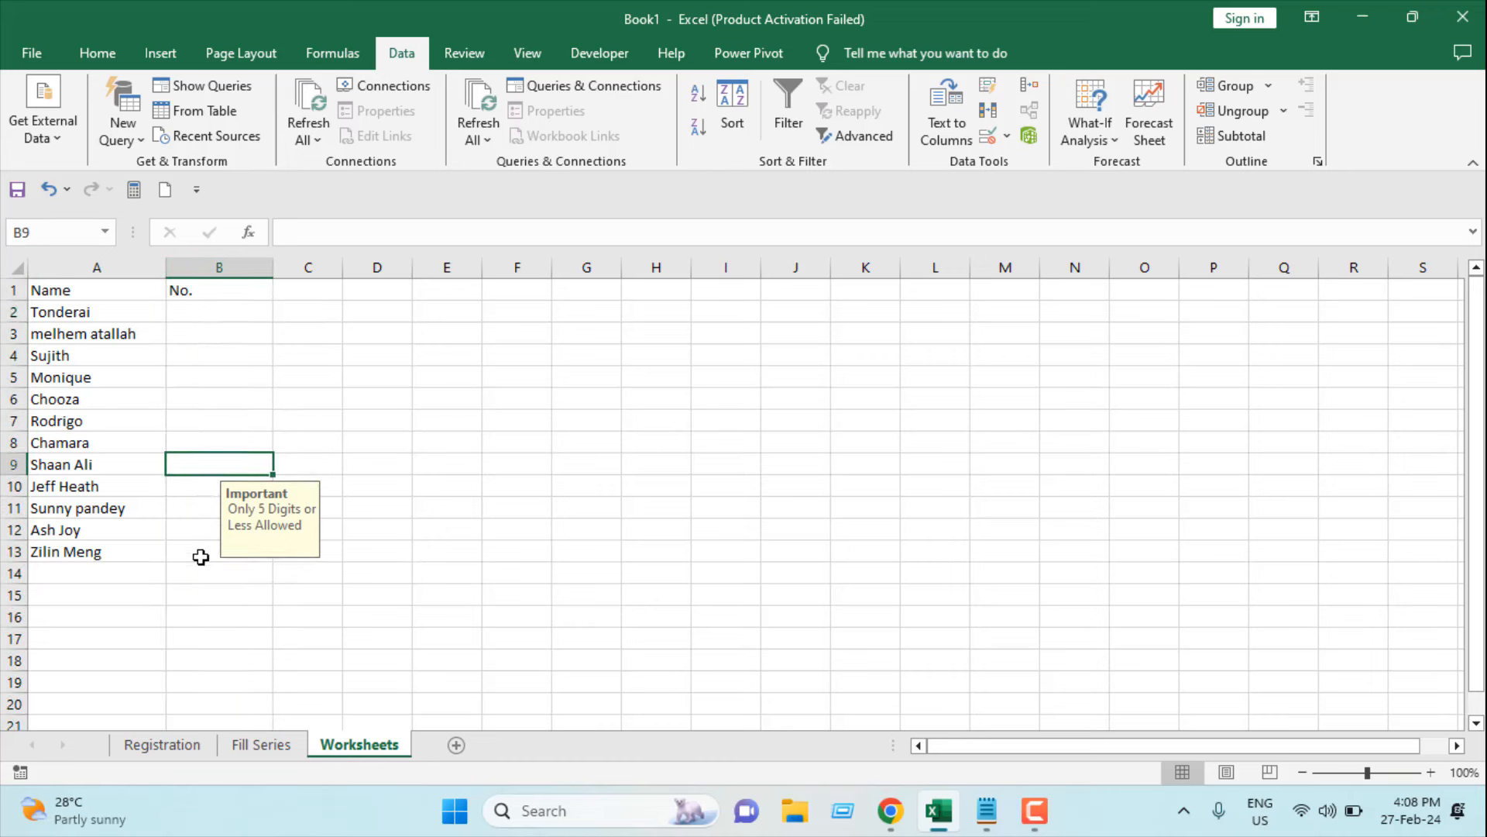
click(219, 377)
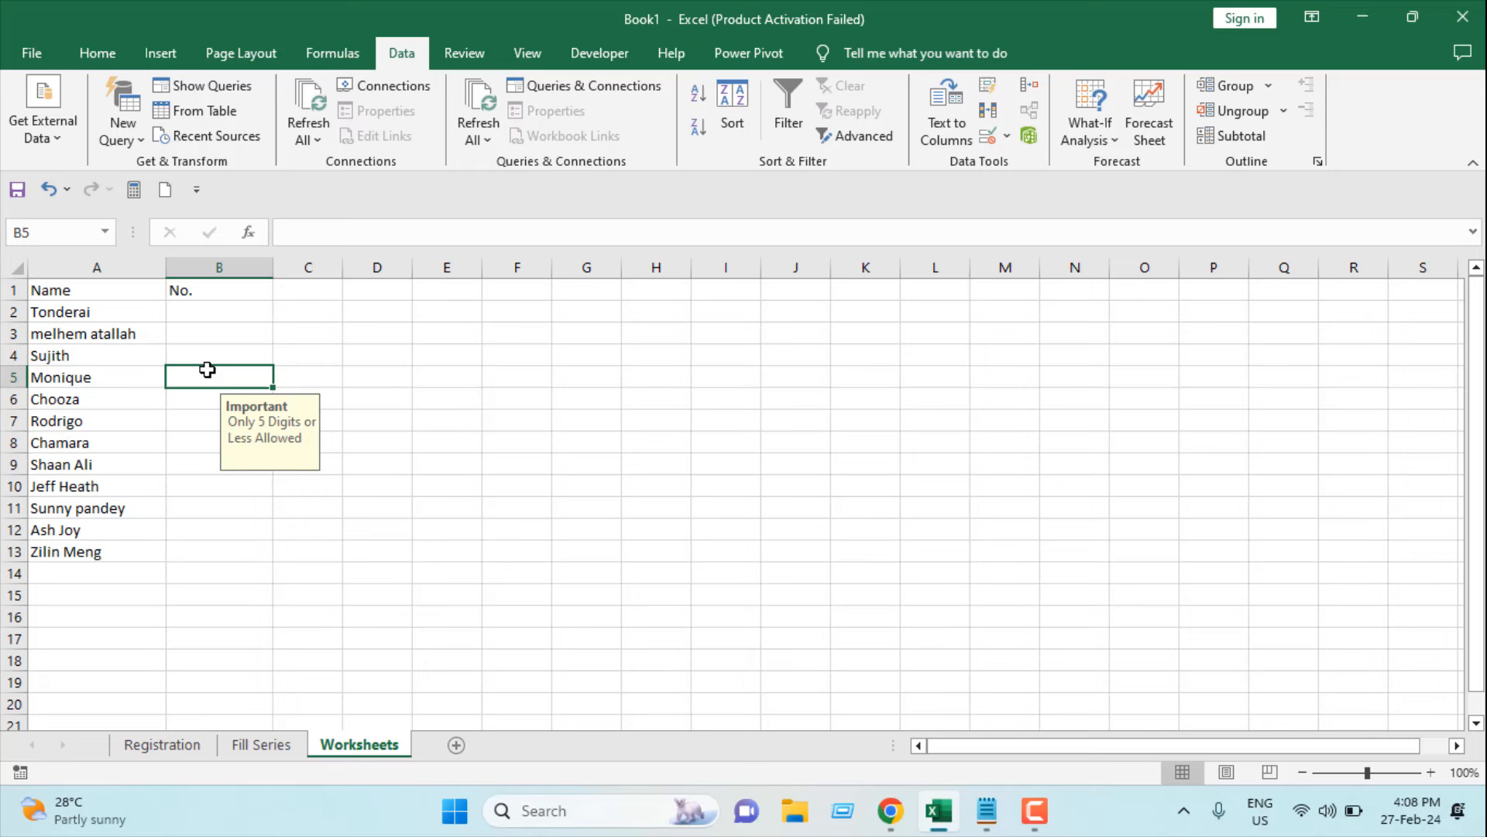
mouse_move(326, 432)
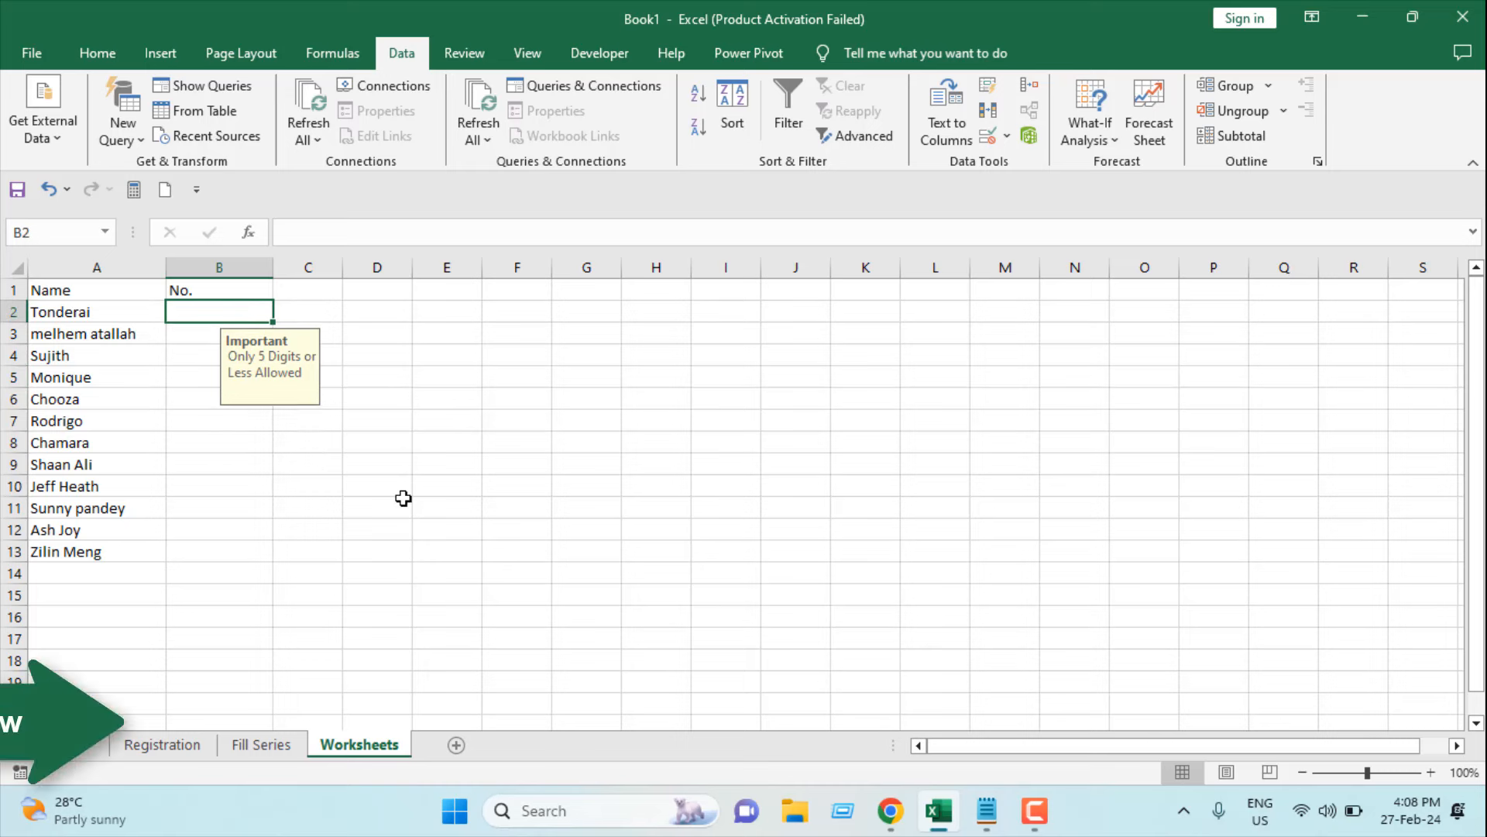
Step: Enter 12345 in B2, then cancel the rejected six-digit 123456 entry in B3
text(12345)
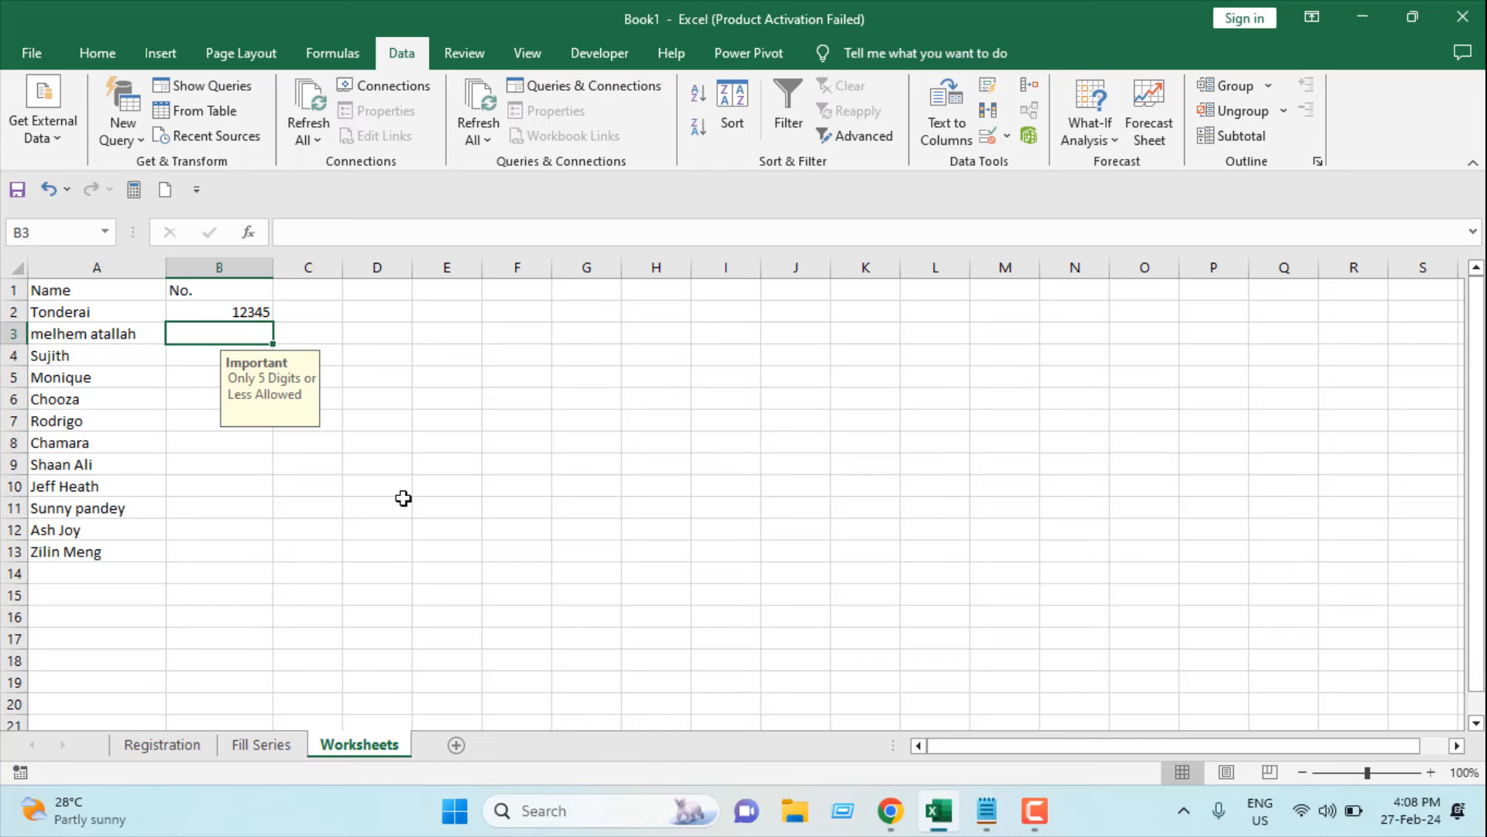
text(12)
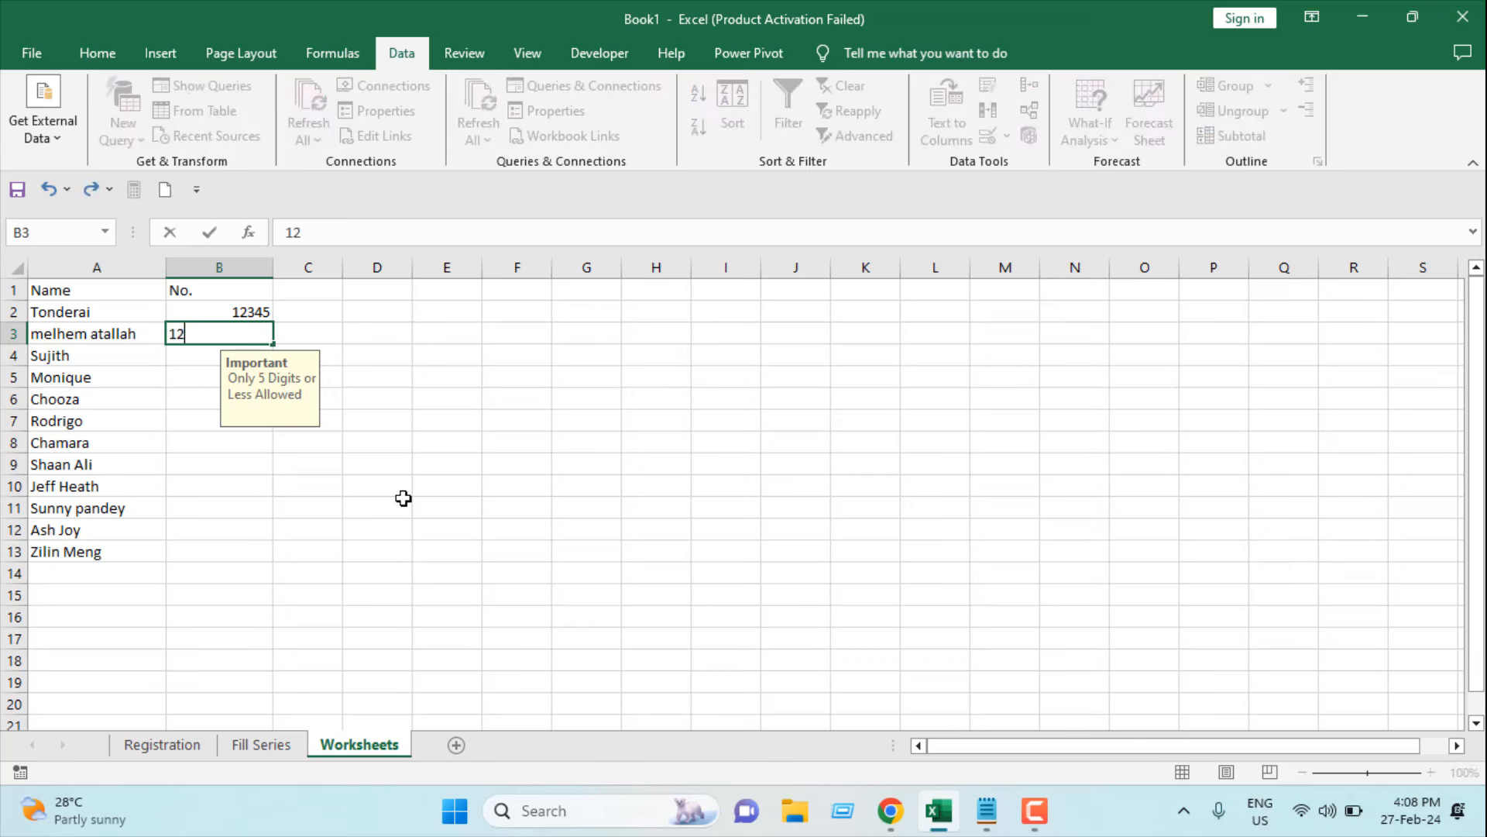
text(3456)
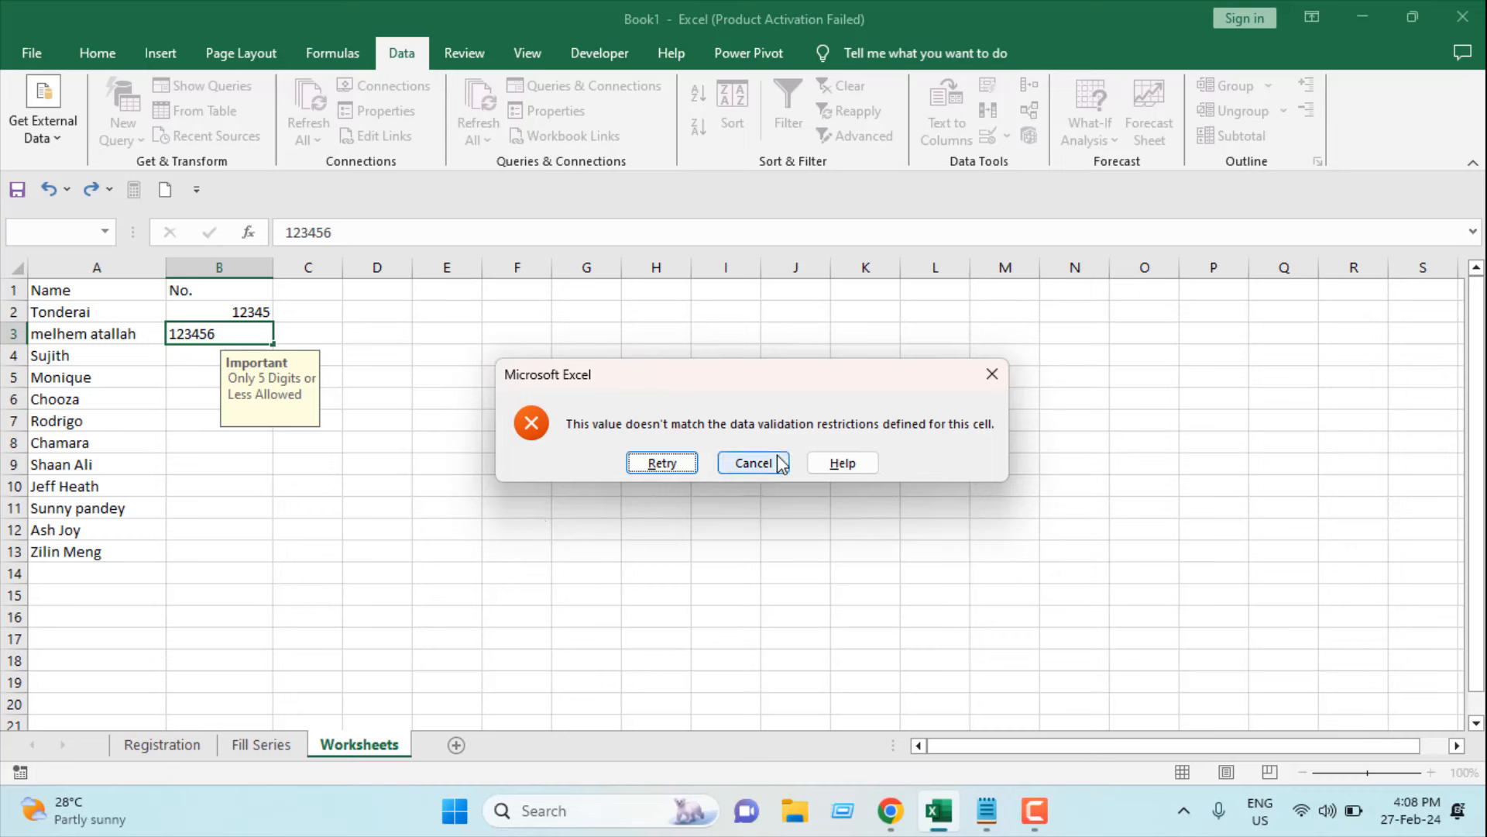
click(752, 462)
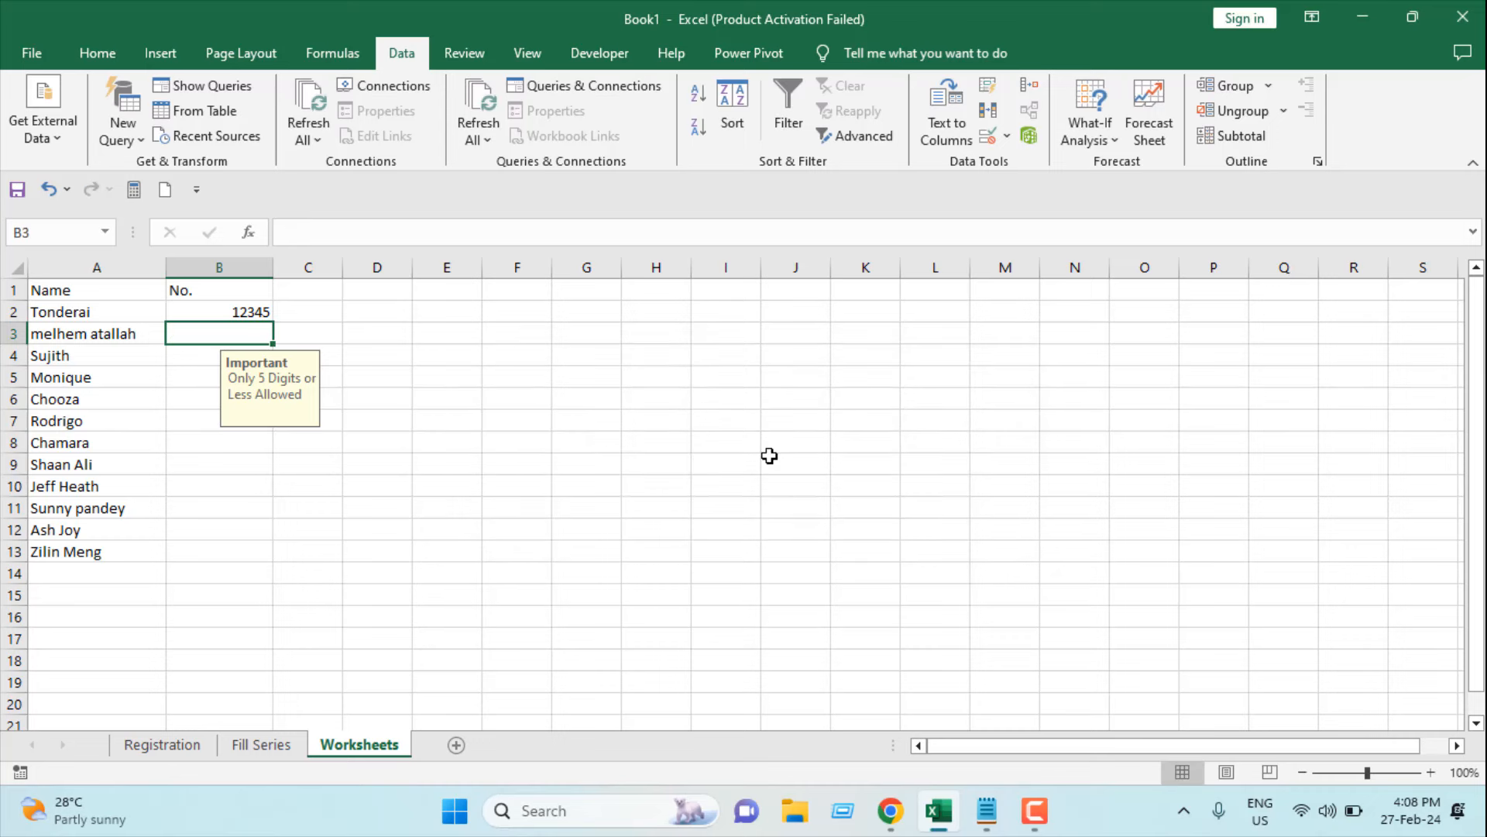
Step: Enter 11111 in cell B3
text(1)
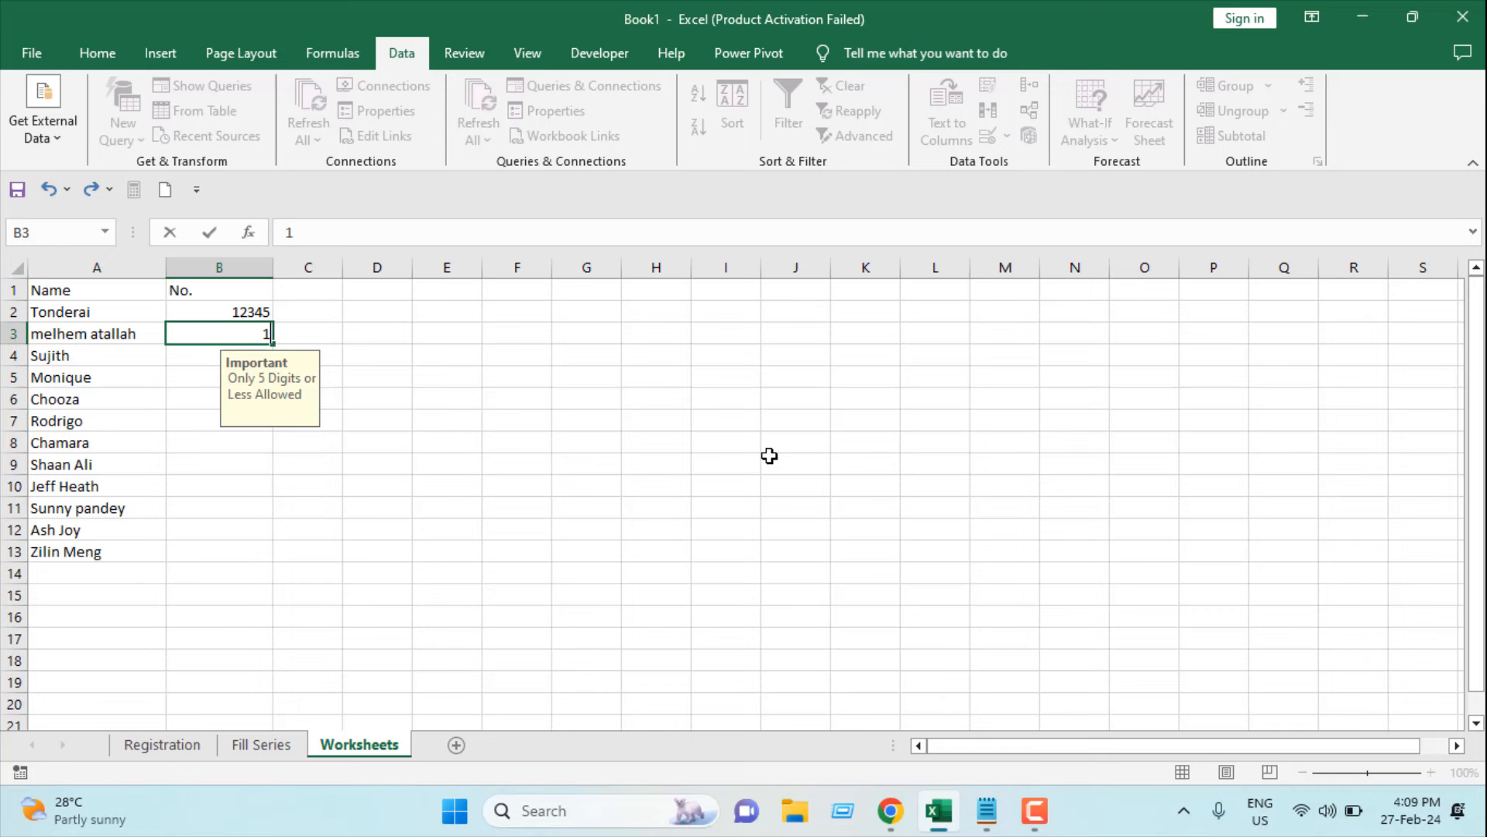
text(1111)
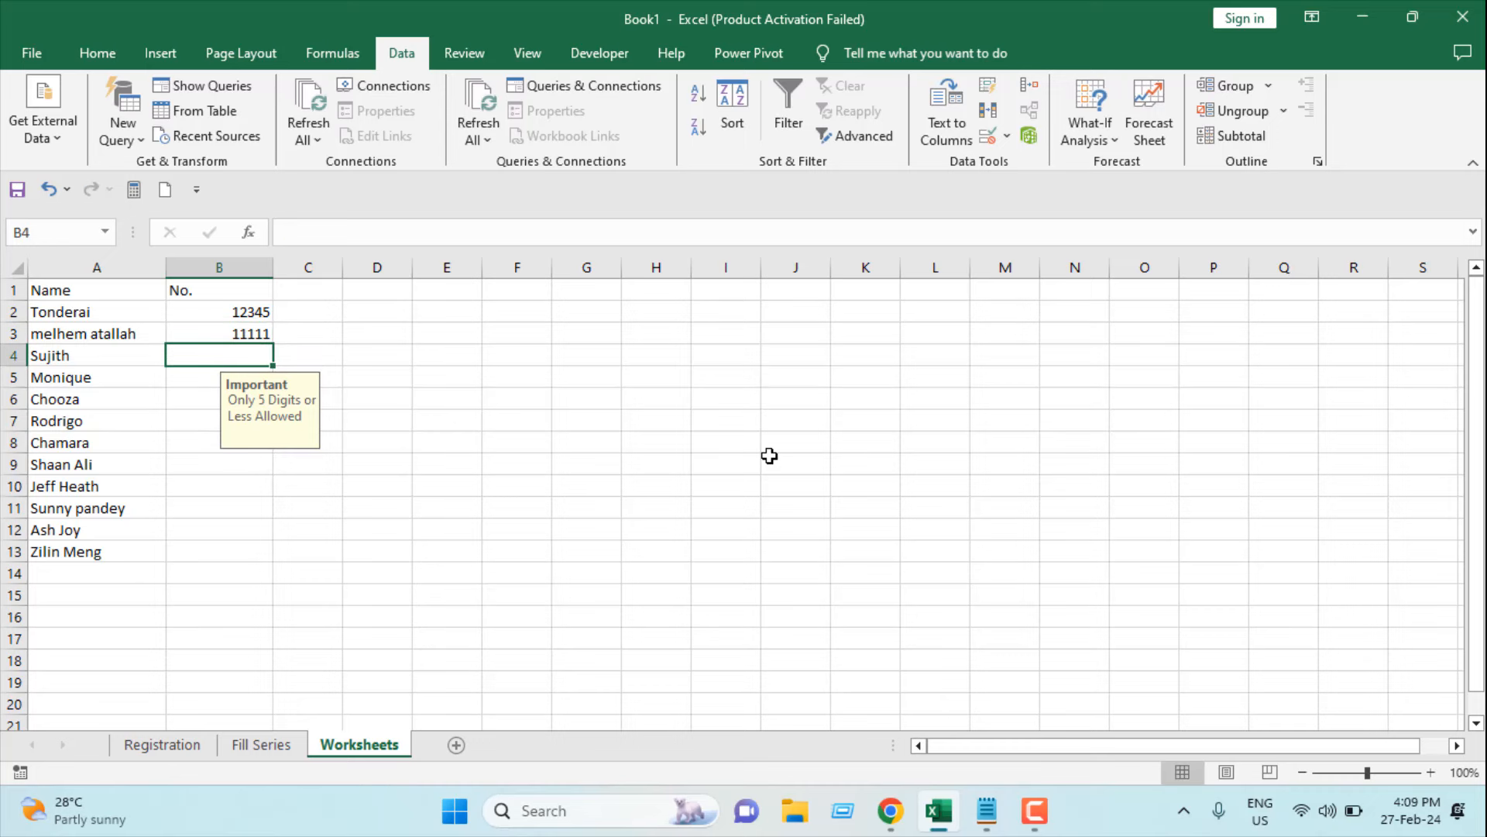
mouse_move(274, 358)
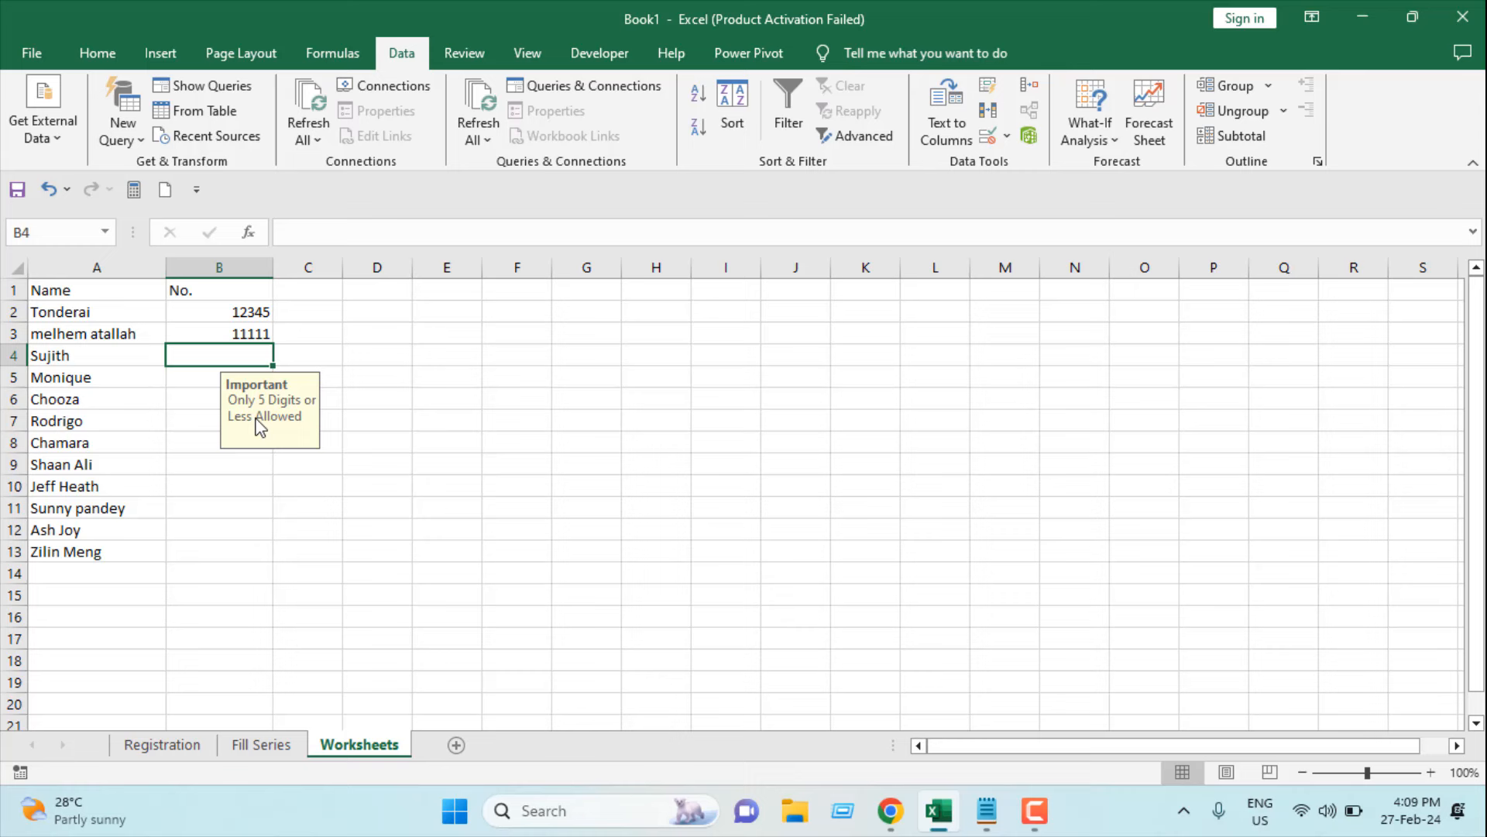
mouse_move(261, 432)
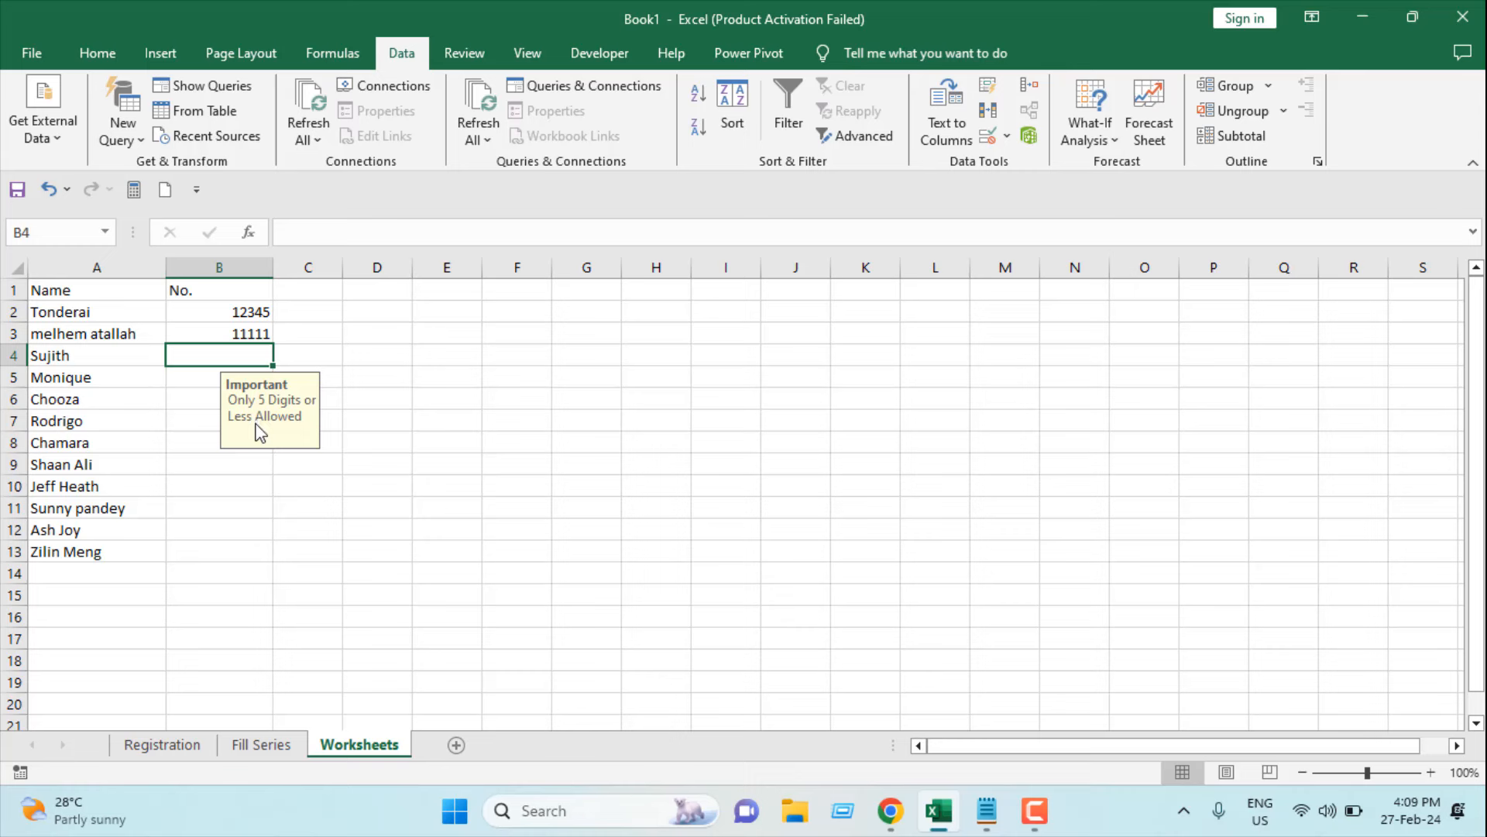